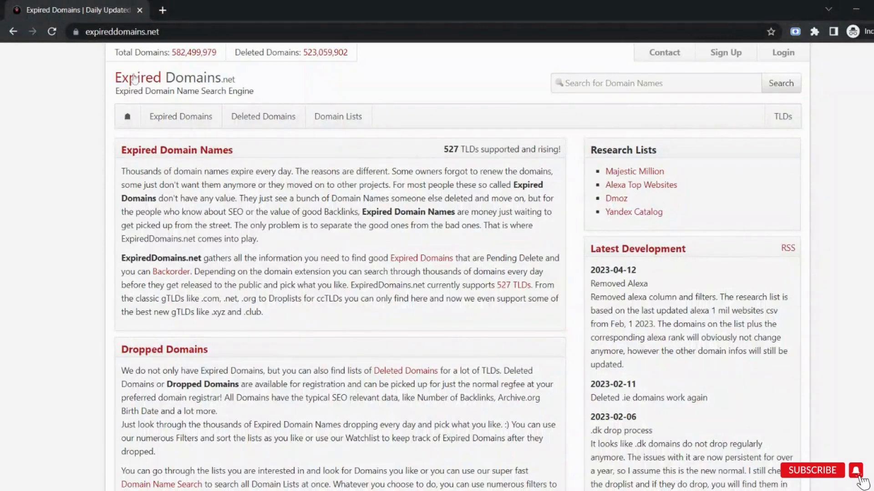
pyautogui.moveTo(361, 121)
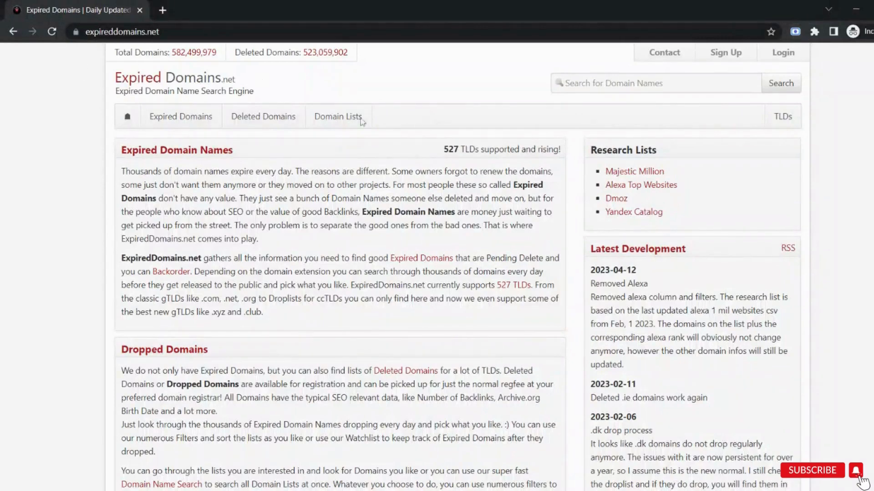
# Browse the Pending Delete Domains list of about 237,591 expired domains
pyautogui.click(180, 117)
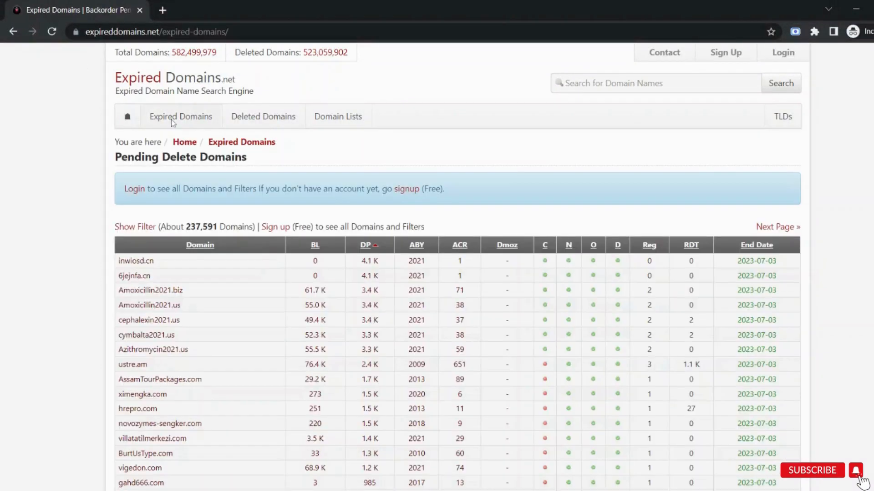
pyautogui.scroll(-3)
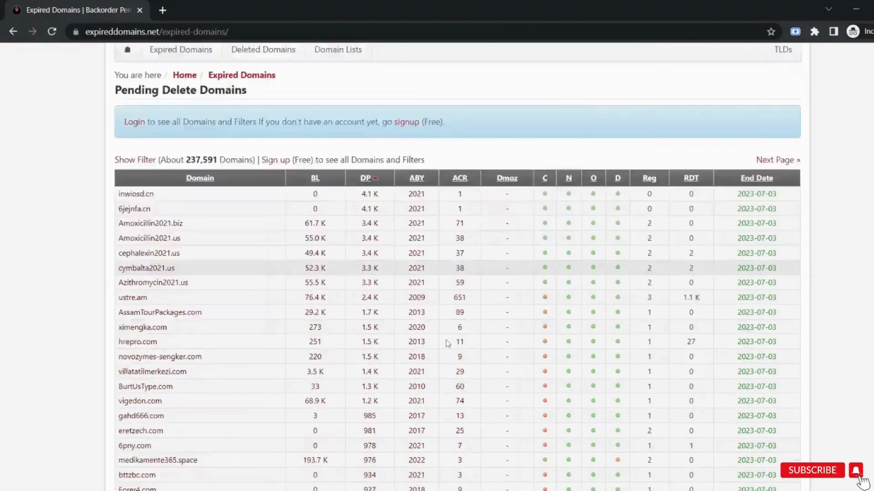
pyautogui.scroll(3)
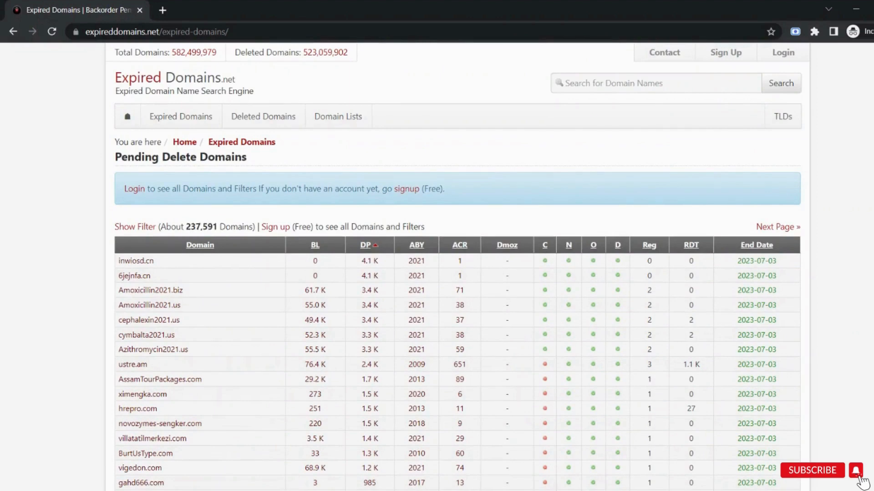
pyautogui.moveTo(275, 226)
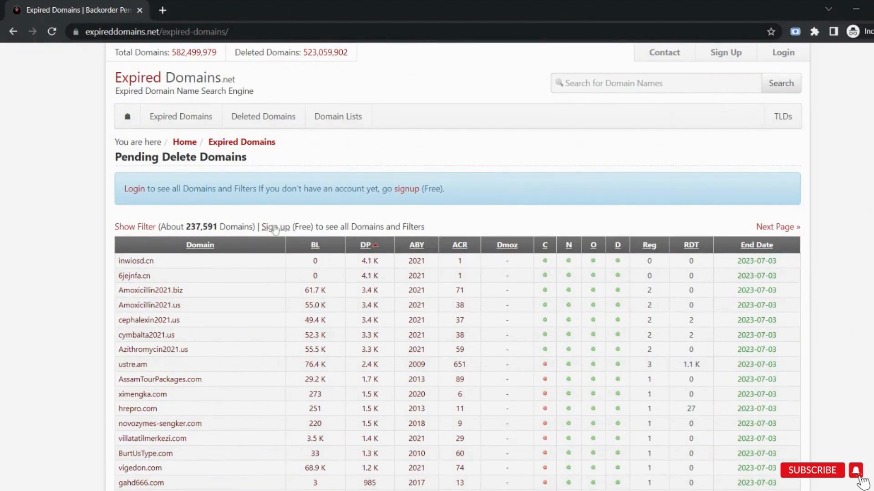
# Register a free account, submit the sign-up form, and return to the homepage
pyautogui.click(277, 226)
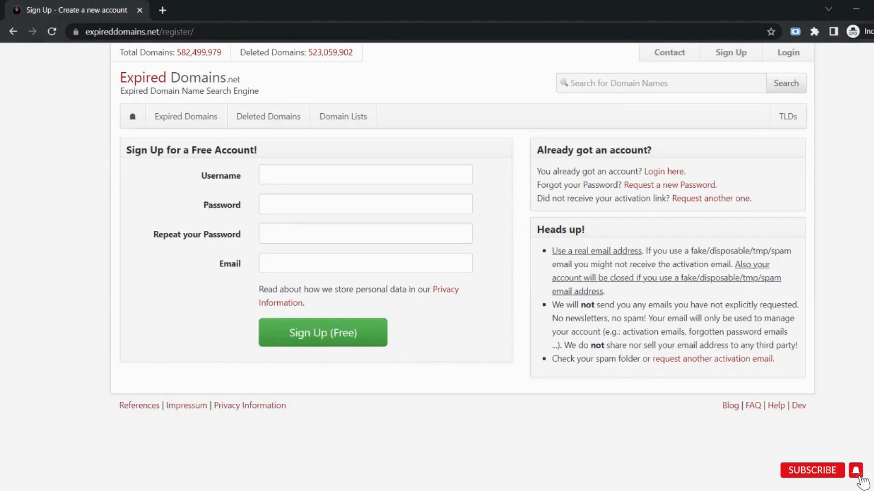
pyautogui.click(322, 333)
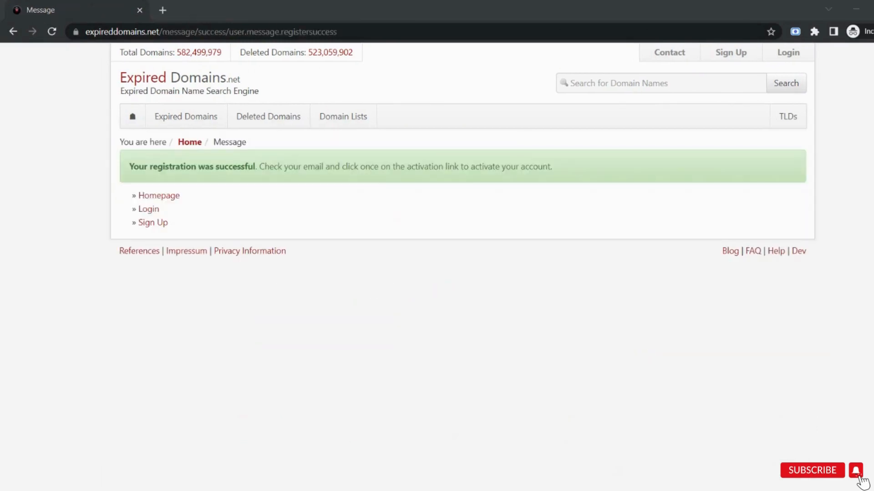
pyautogui.moveTo(736, 379)
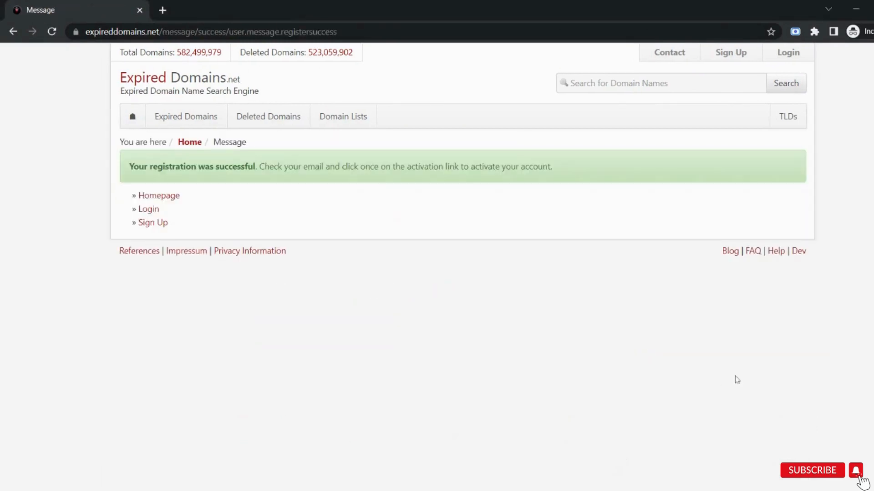
pyautogui.moveTo(162, 200)
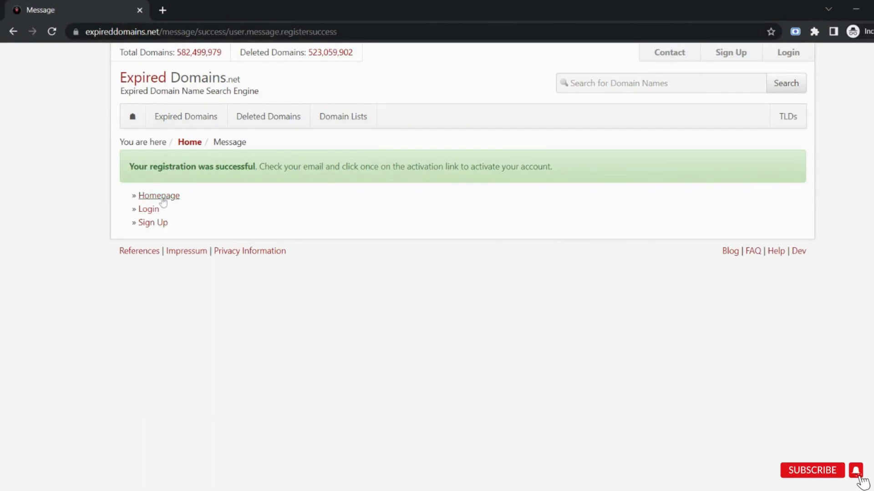
pyautogui.click(159, 196)
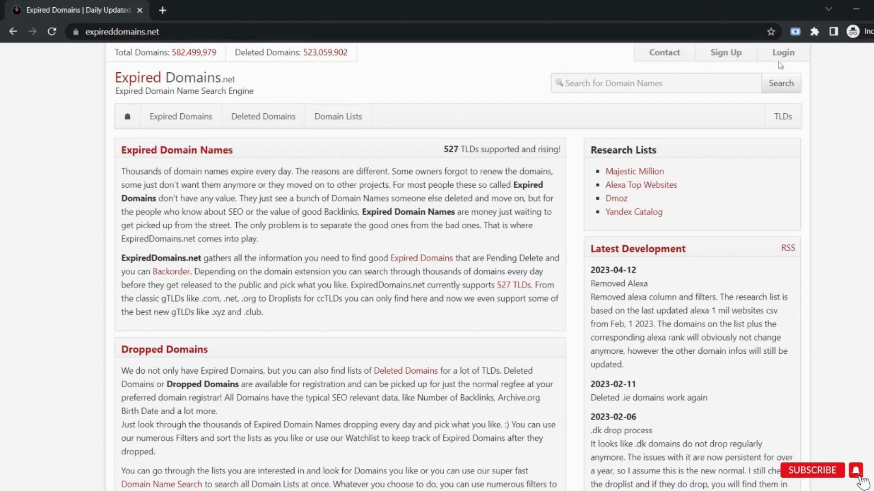
# Log into the member area and show the Marketplace Domains group with the Namecheap list
pyautogui.click(782, 52)
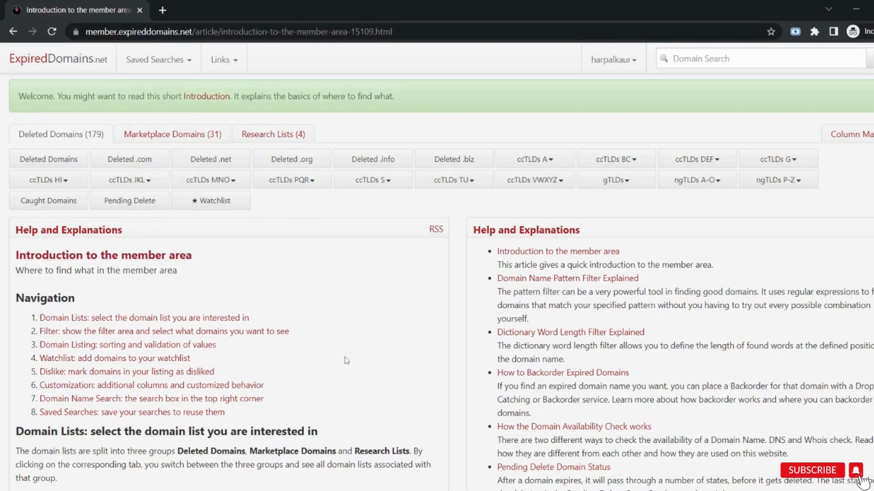
pyautogui.moveTo(232, 220)
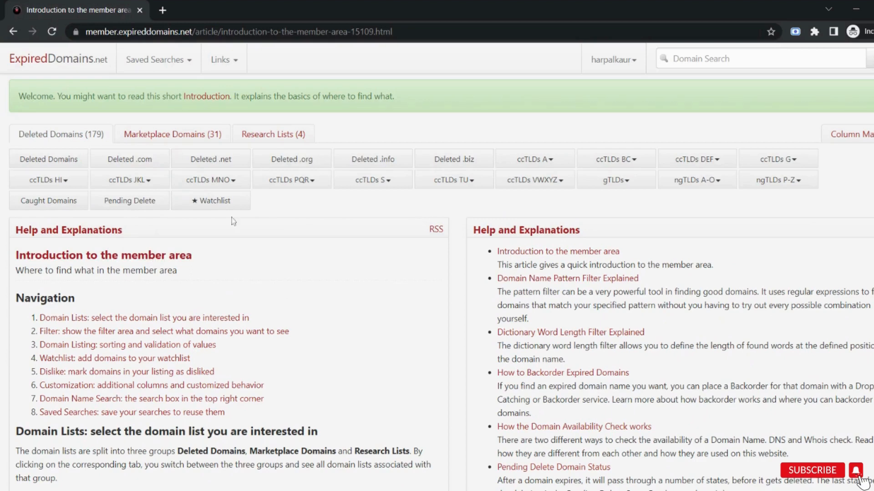
pyautogui.moveTo(48, 138)
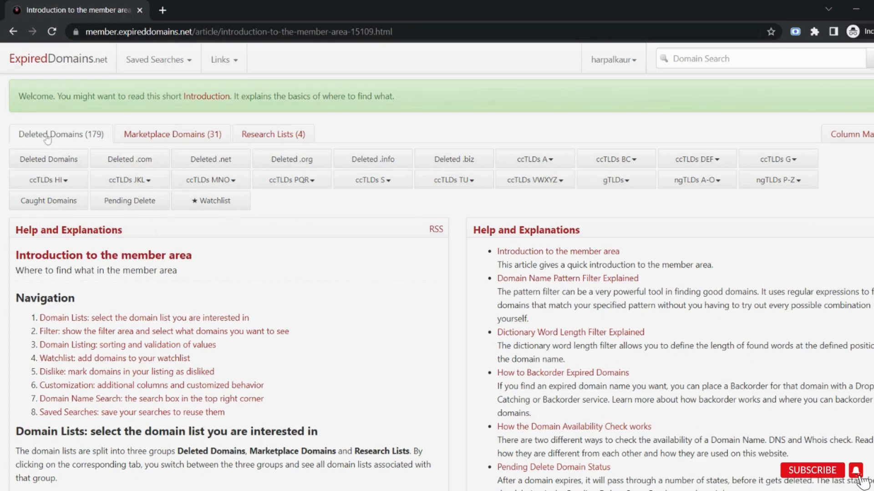
pyautogui.click(172, 134)
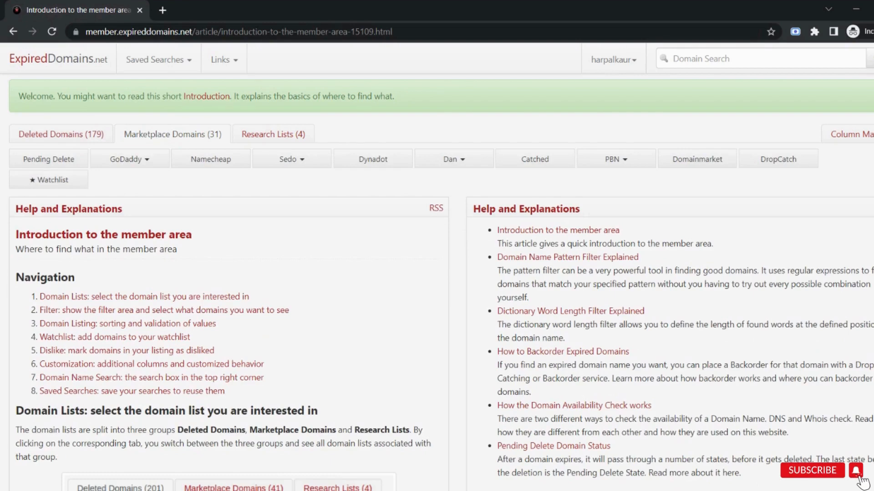
pyautogui.moveTo(159, 177)
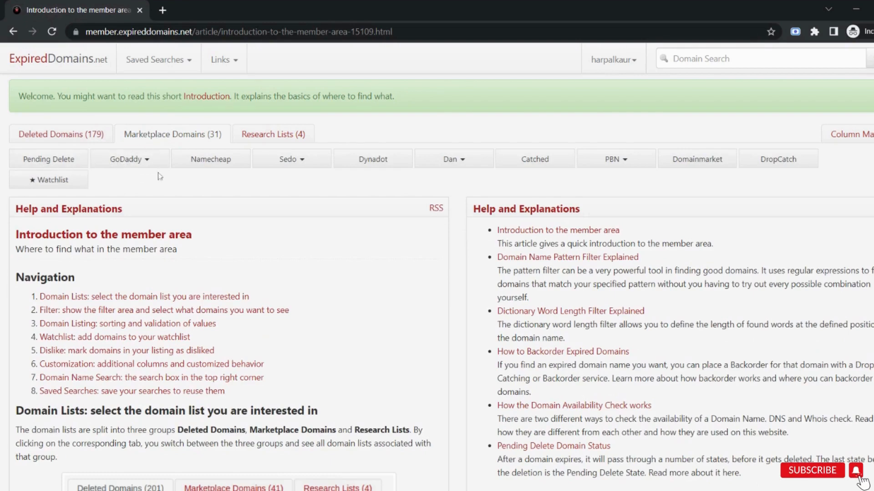
pyautogui.click(210, 158)
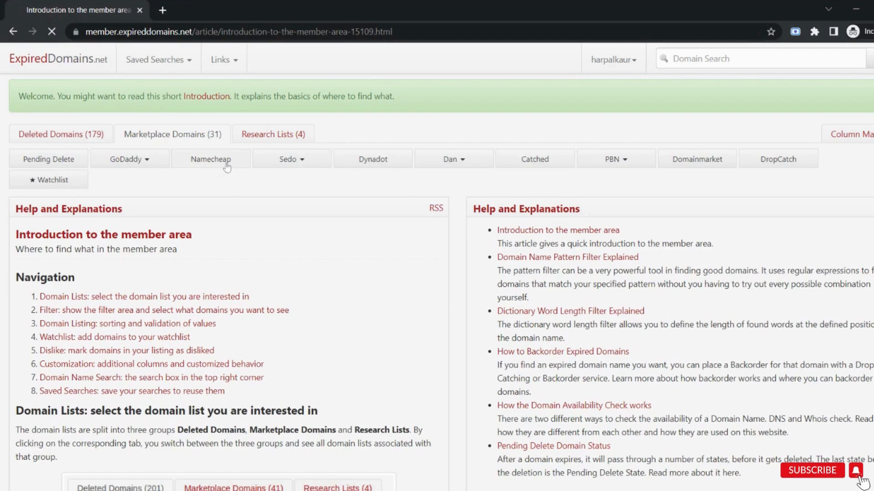
# View the Namecheap auction list, then switch to the GoDaddy Expired Domains list of about 462,060
pyautogui.click(210, 158)
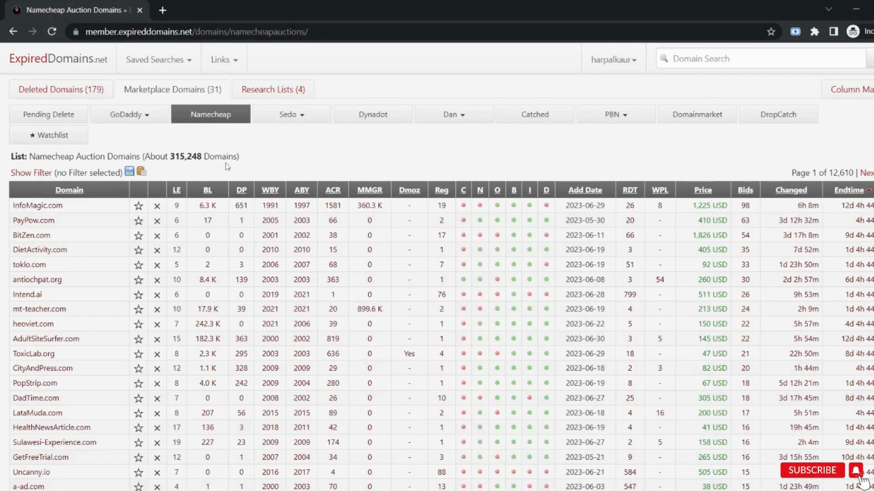
pyautogui.moveTo(290, 294)
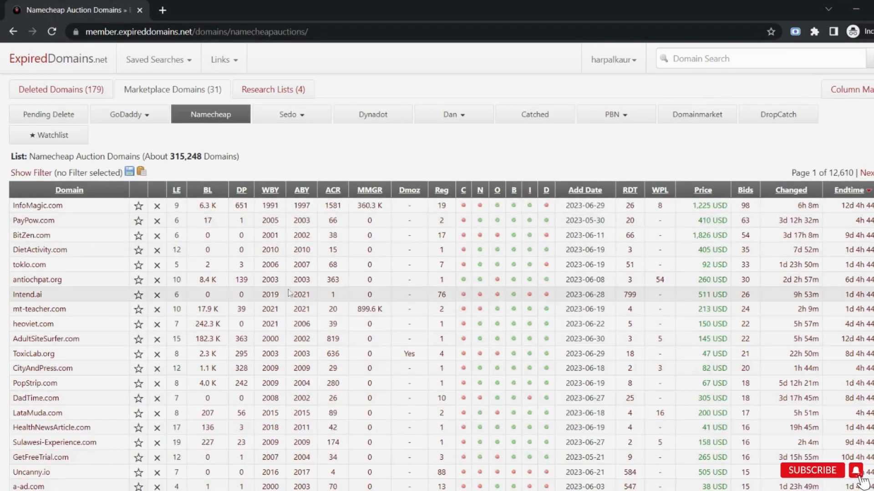
pyautogui.click(128, 114)
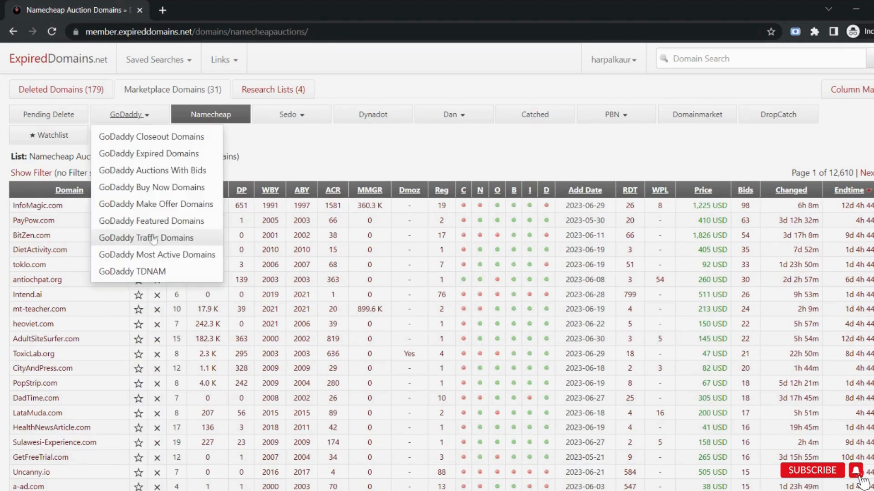
pyautogui.moveTo(158, 170)
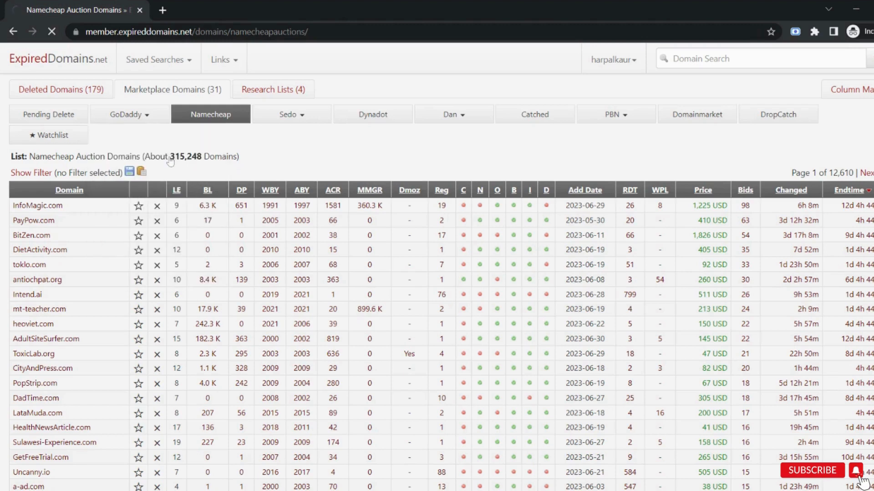
pyautogui.click(128, 115)
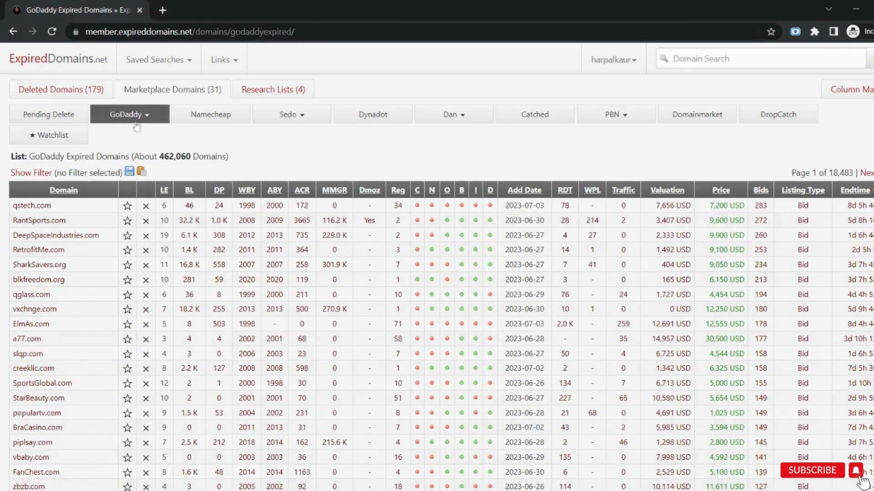
pyautogui.click(128, 115)
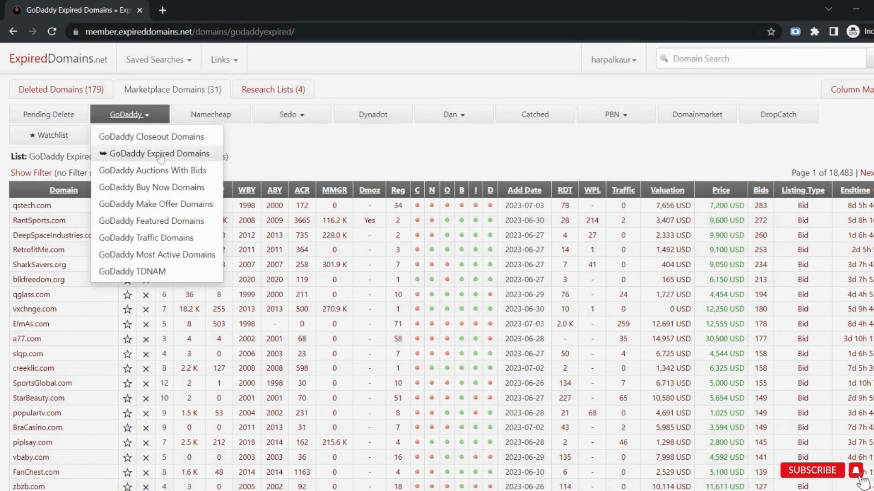
pyautogui.moveTo(157, 238)
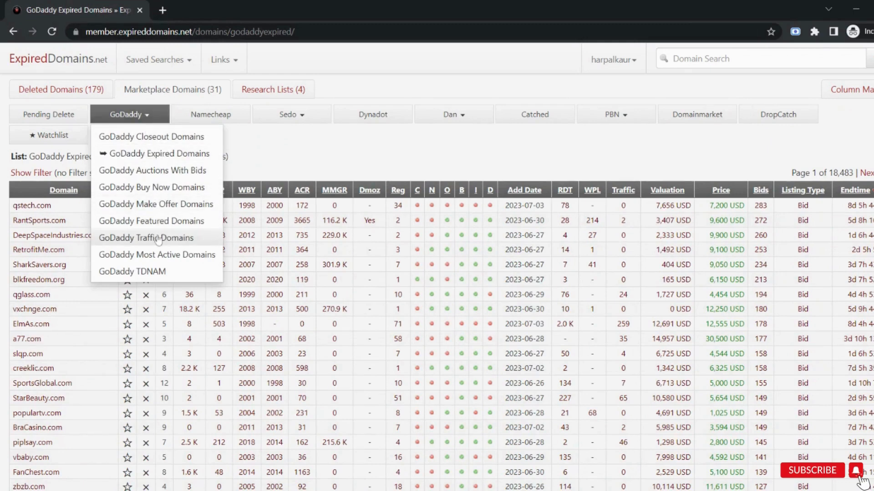
# Load the GoDaddy Traffic Domains list and open top domain kkvsh.me's sale listing in another tab
pyautogui.click(145, 237)
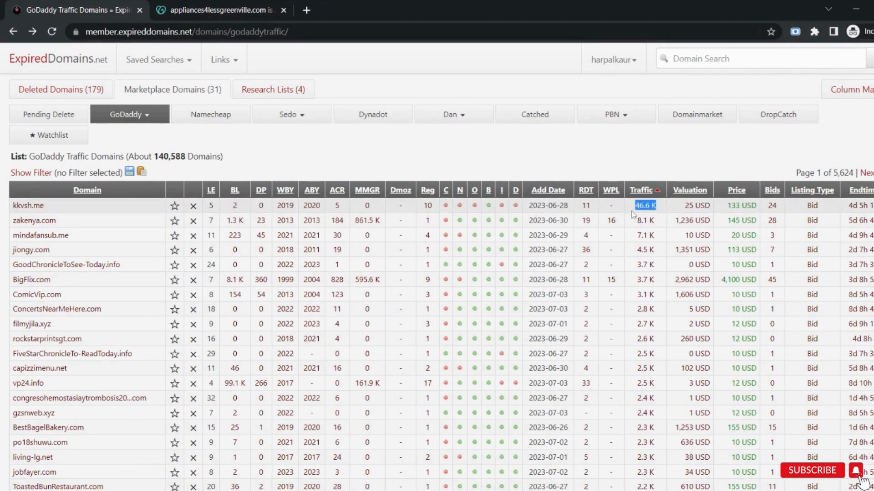
pyautogui.moveTo(669, 214)
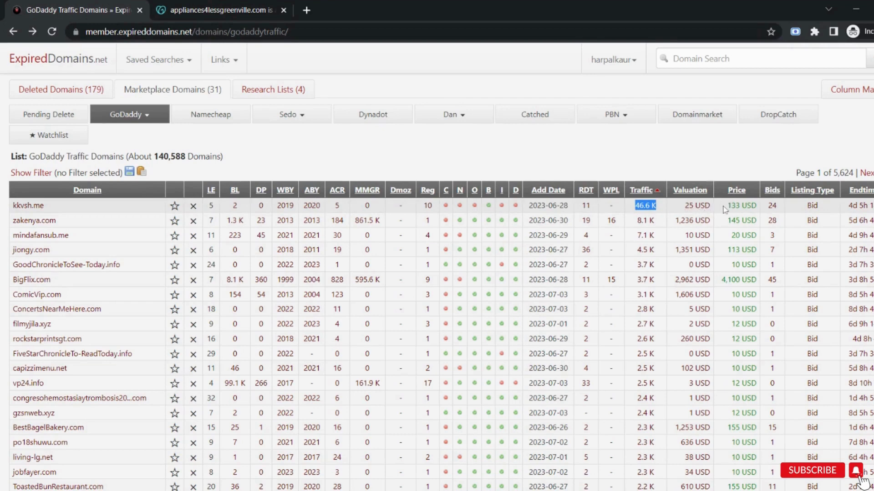
pyautogui.click(741, 204)
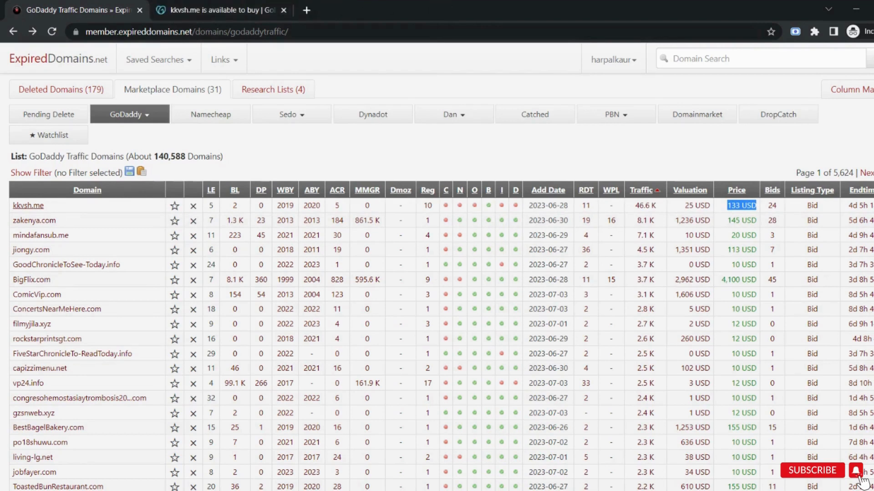
# Filter the traffic list to names starting with 'app', no hyphens, English dictionary words
pyautogui.click(283, 10)
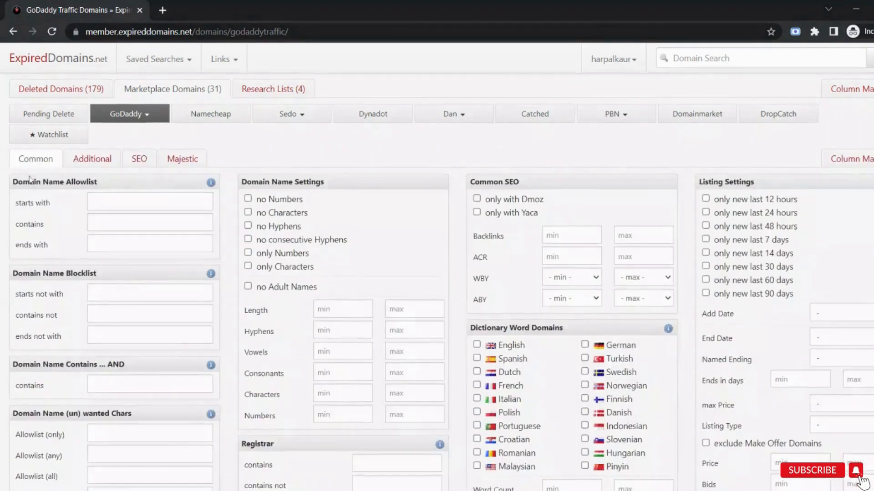
pyautogui.scroll(-3)
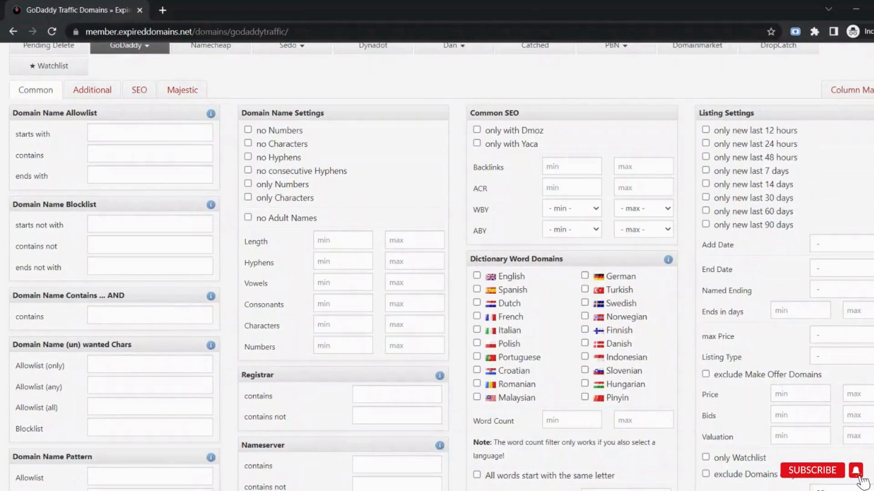
pyautogui.click(149, 133)
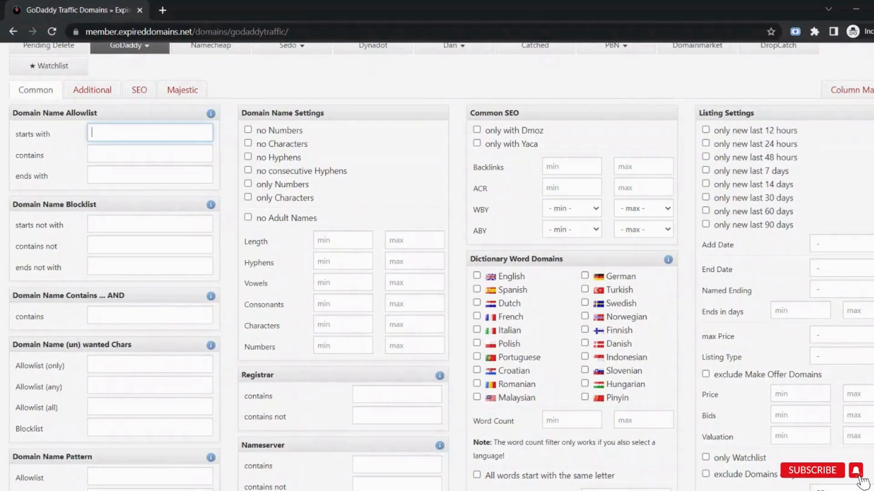
pyautogui.write('appliances')
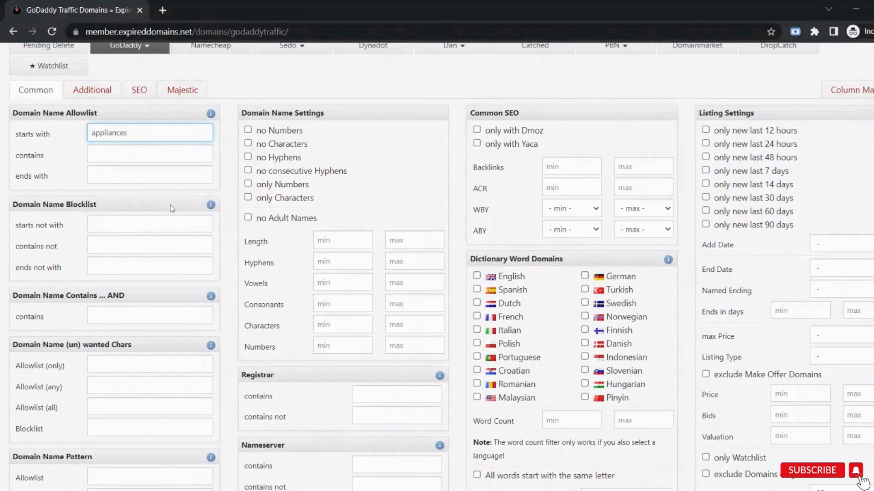
pyautogui.scroll(-3)
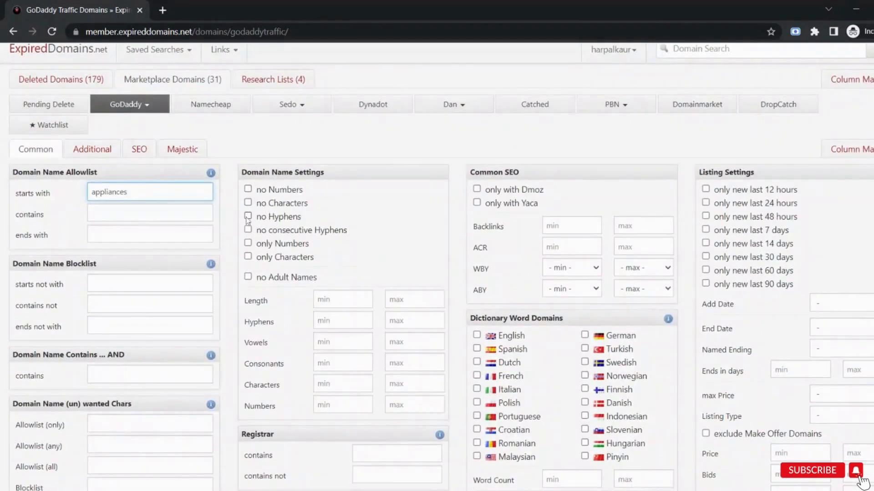
pyautogui.click(247, 217)
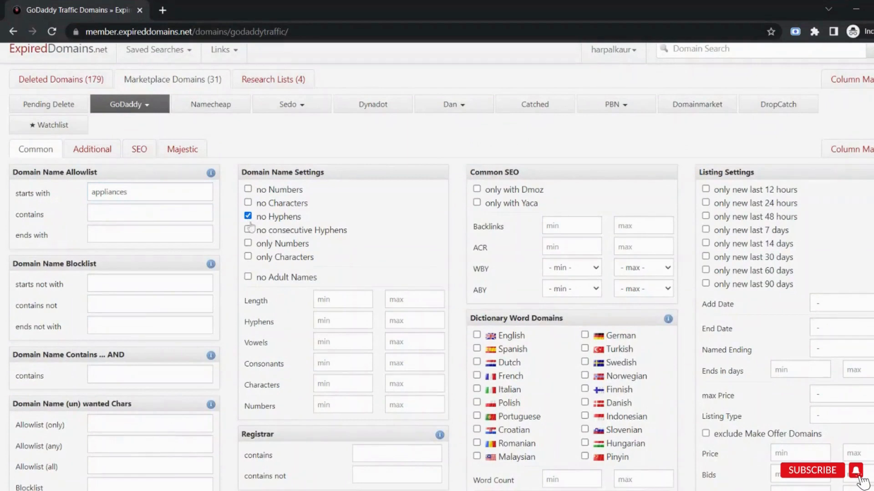
pyautogui.moveTo(355, 233)
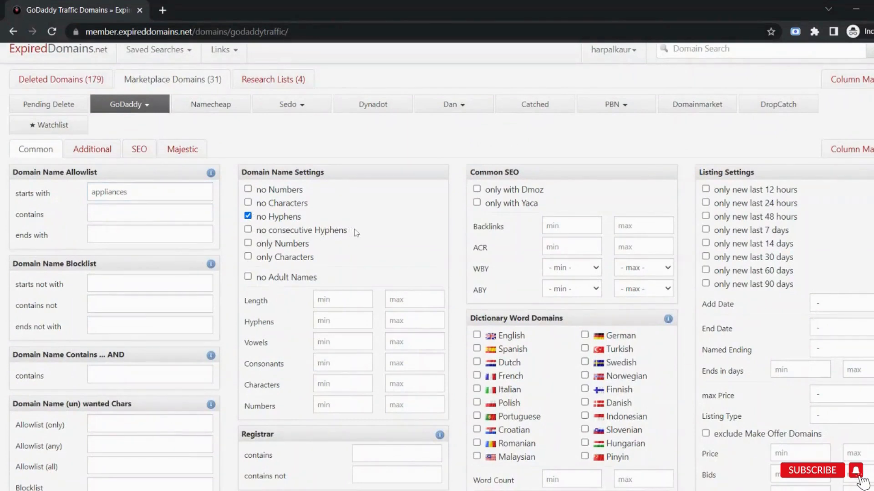
pyautogui.scroll(-3)
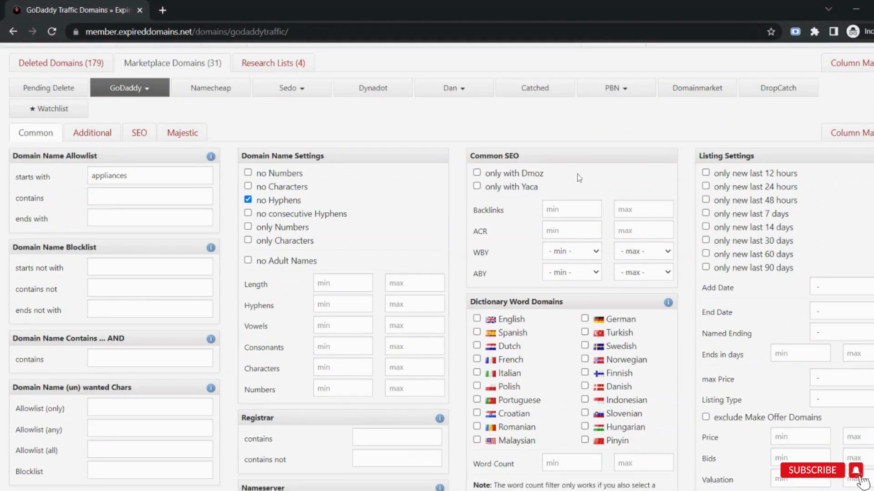
pyautogui.scroll(-3)
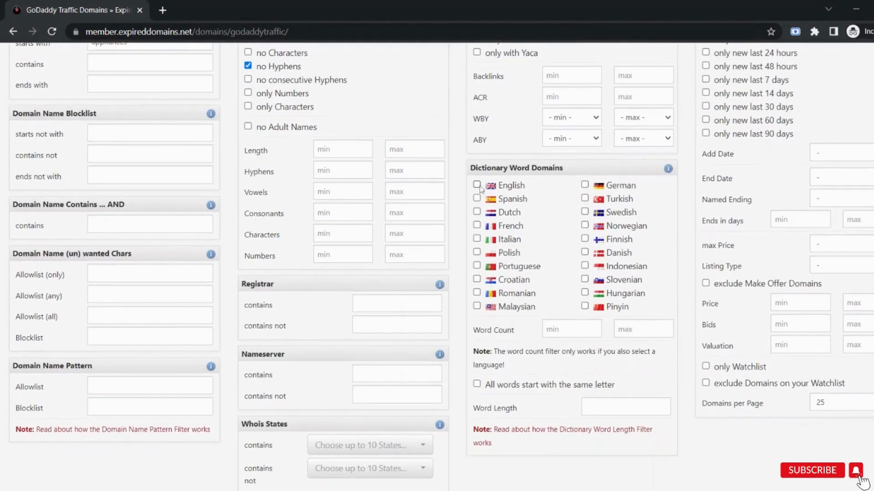
pyautogui.click(477, 185)
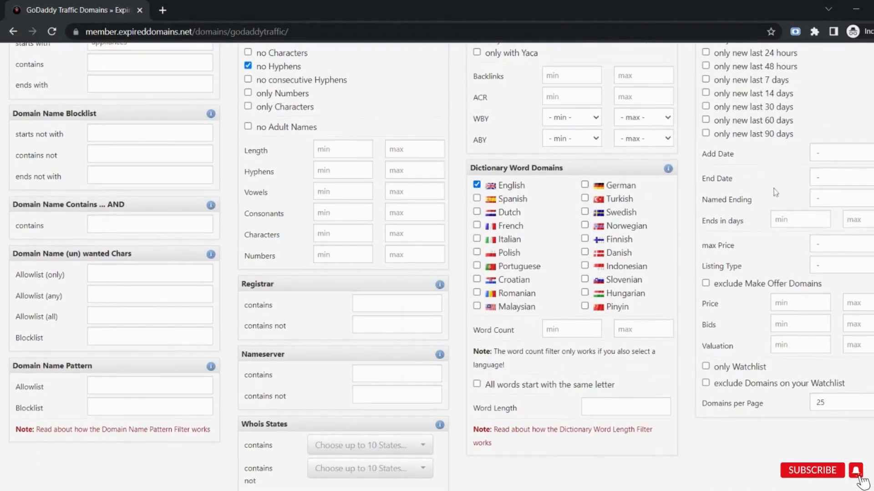
pyautogui.moveTo(744, 238)
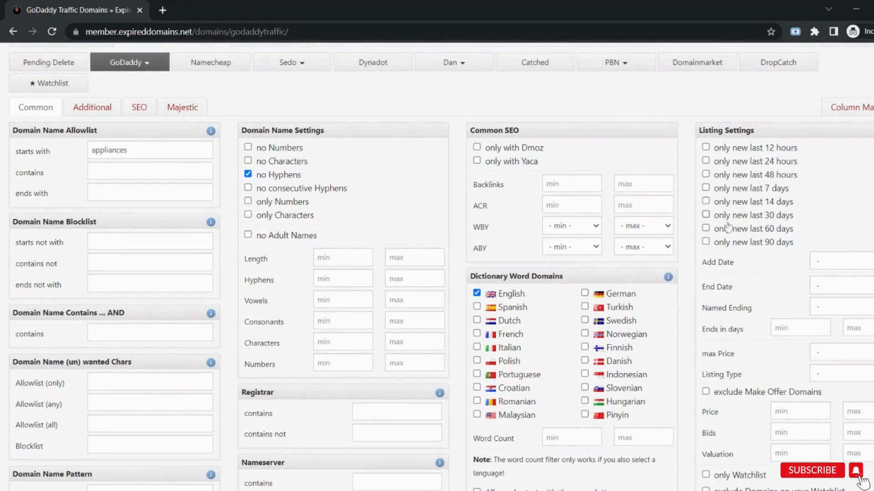
# Set 200 domains per page and apply the filter settings to the list
pyautogui.scroll(-3)
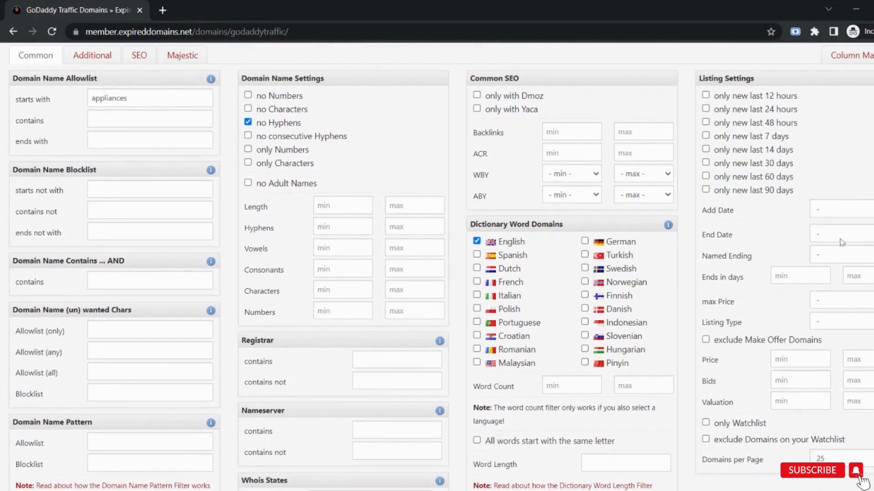
pyautogui.scroll(-3)
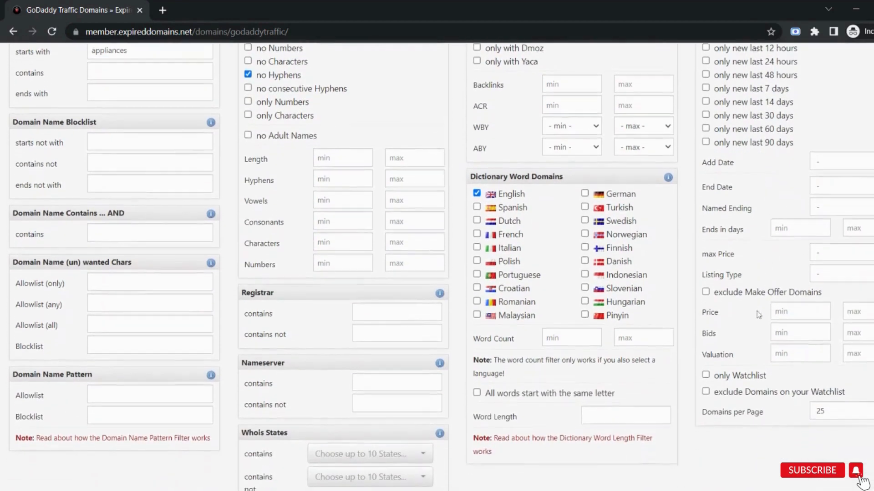
pyautogui.scroll(-3)
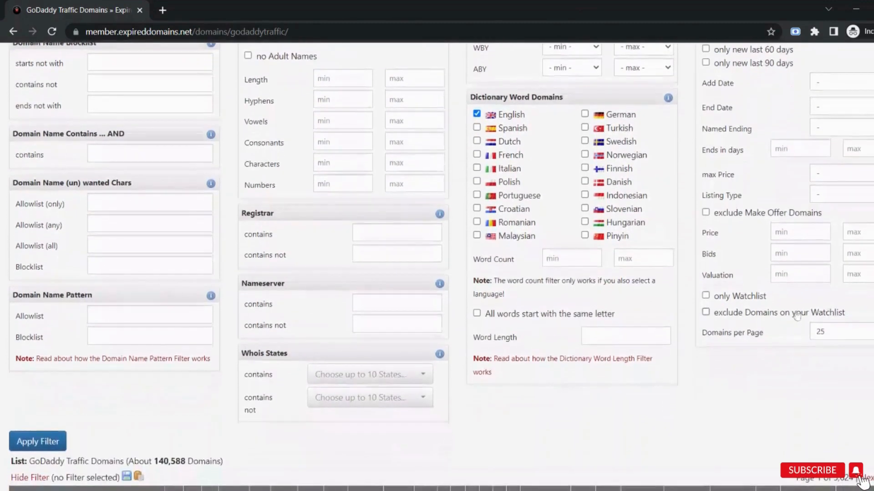
pyautogui.click(838, 331)
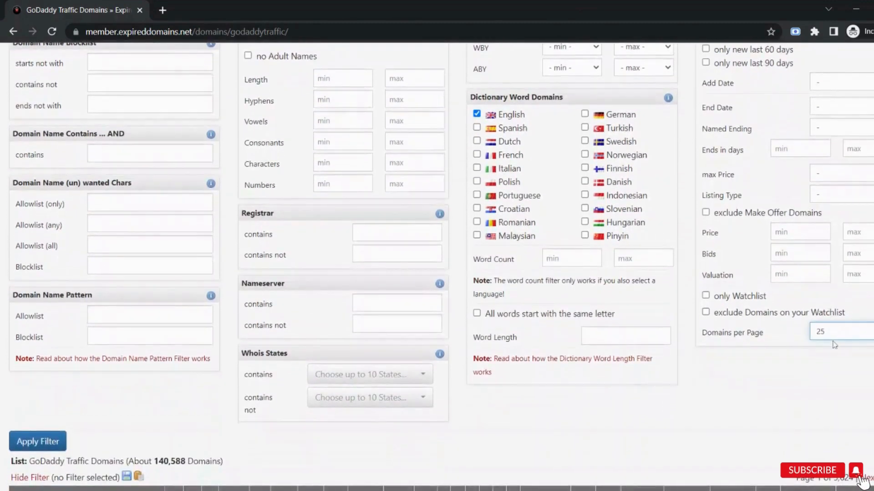
pyautogui.click(839, 333)
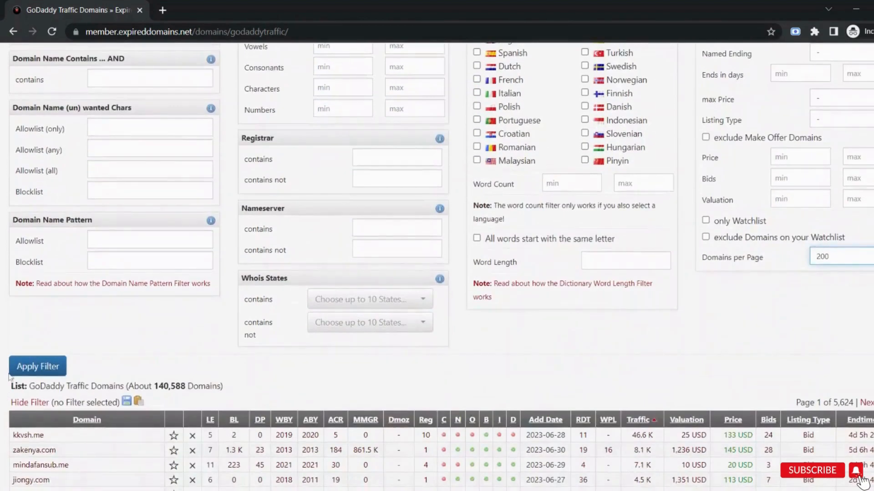
pyautogui.click(37, 366)
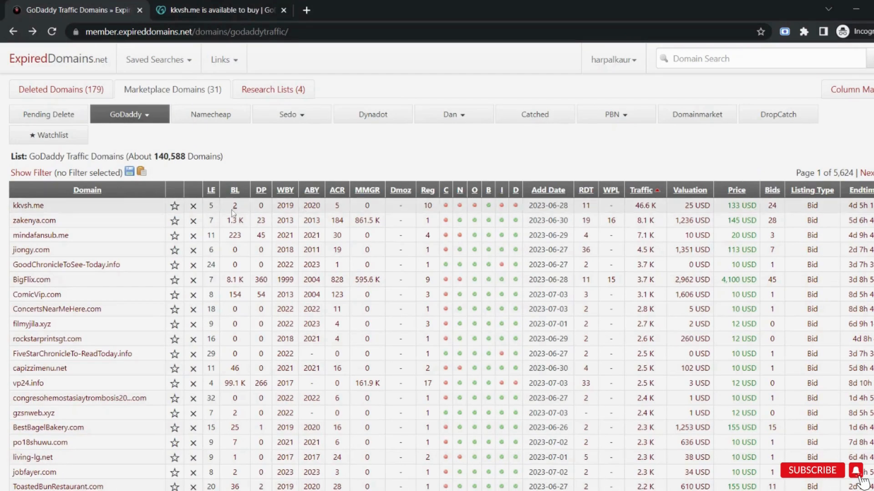
# Review kkvsh.me's GoDaddy auction: $133 current bid, suggested $138 bid, and listing details
pyautogui.click(217, 10)
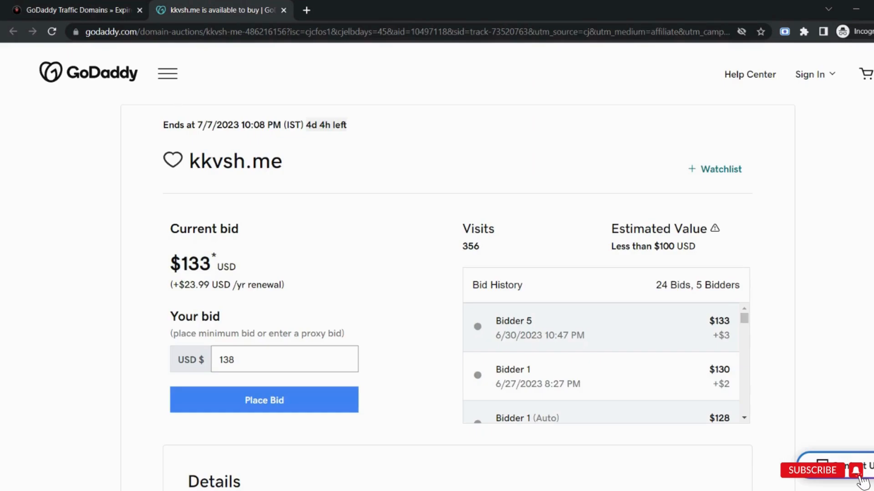
pyautogui.scroll(-3)
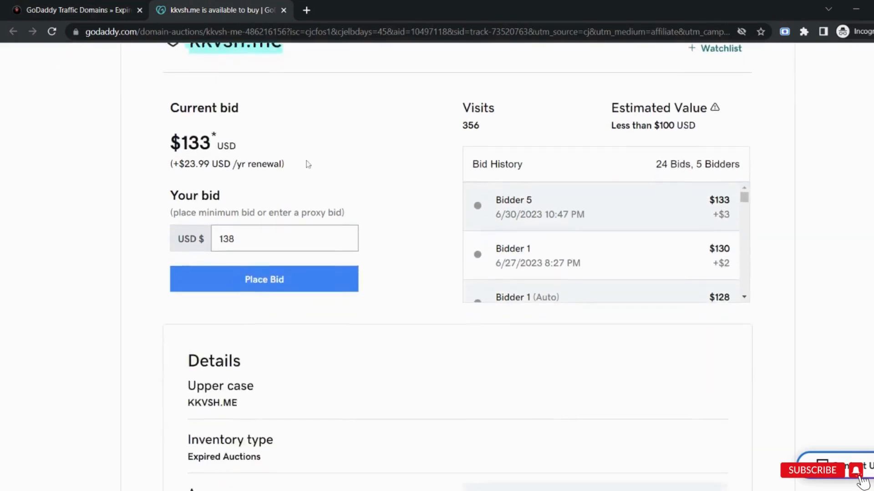
pyautogui.scroll(-3)
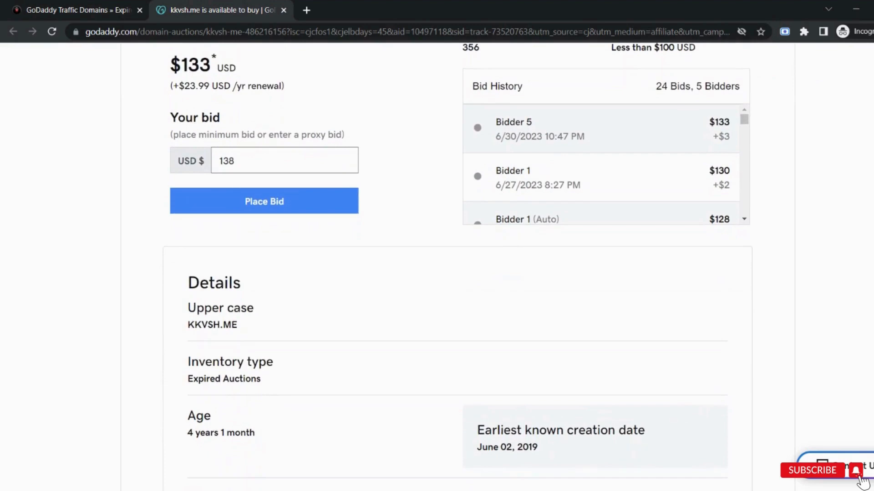
pyautogui.doubleClick(193, 65)
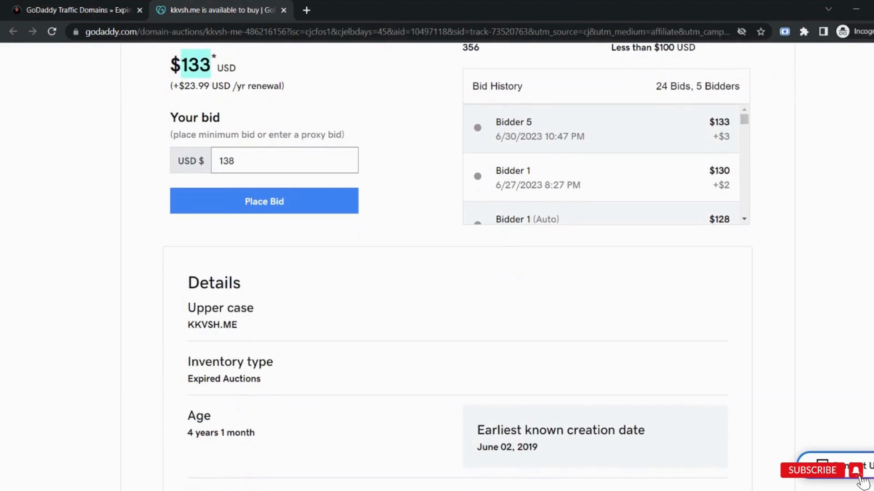
pyautogui.click(284, 160)
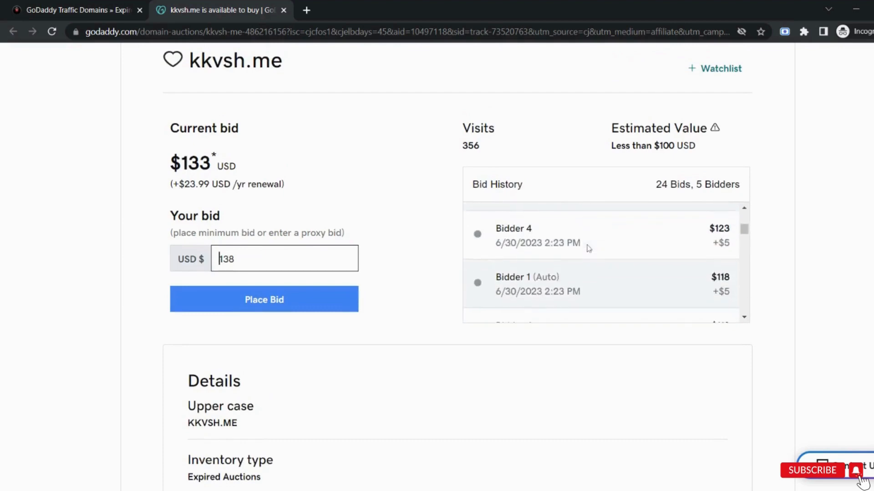
pyautogui.scroll(-3)
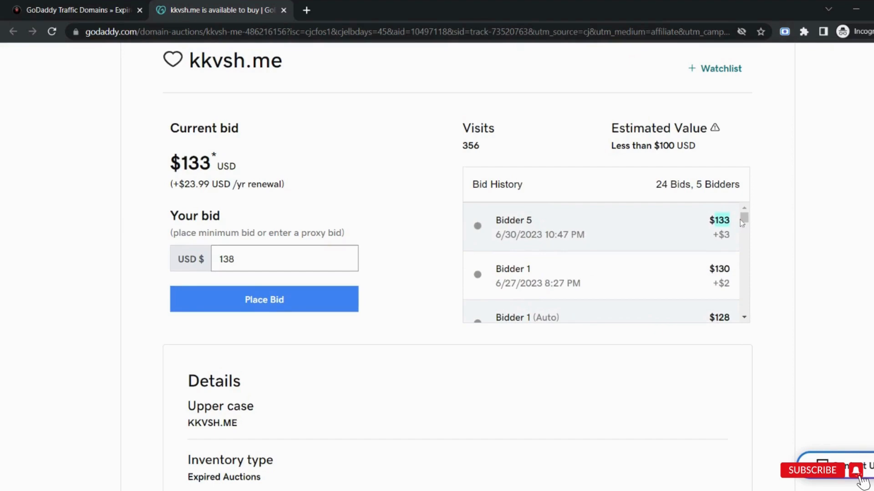
pyautogui.moveTo(450, 195)
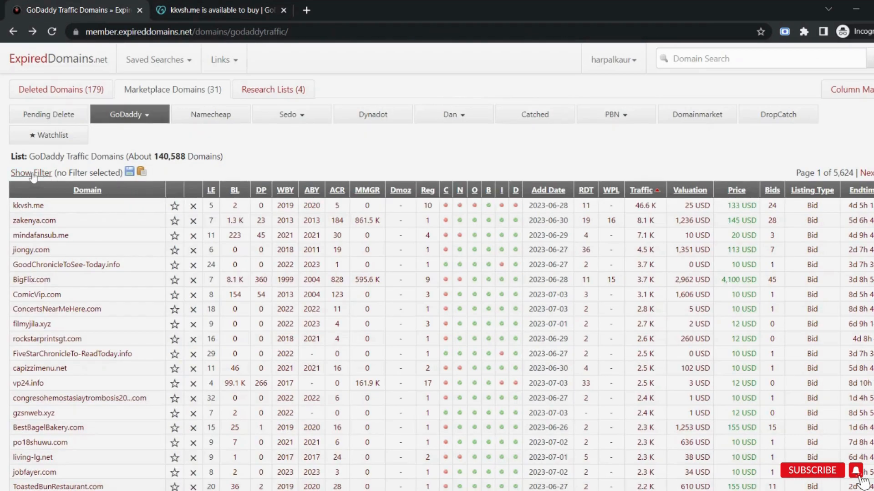
# Reopen the filter panel and browse its Additional, SEO and Majestic filter groups
pyautogui.click(25, 173)
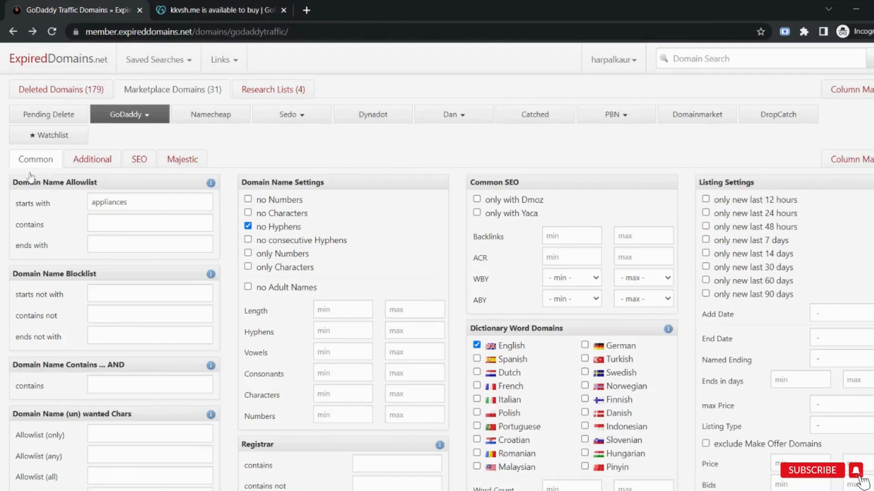
pyautogui.scroll(-3)
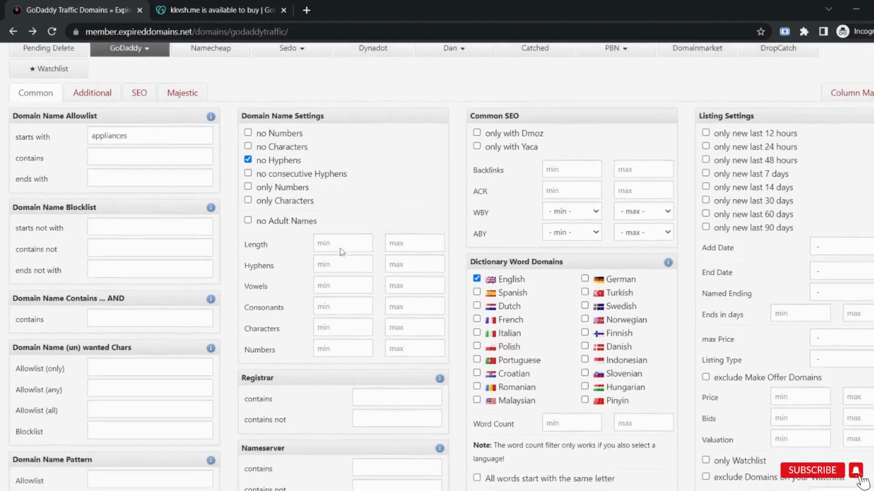
pyautogui.scroll(-3)
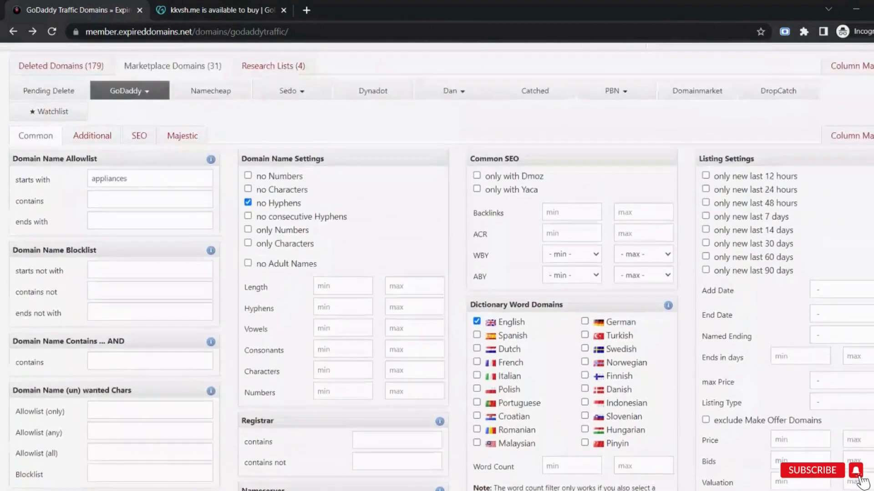
pyautogui.click(92, 136)
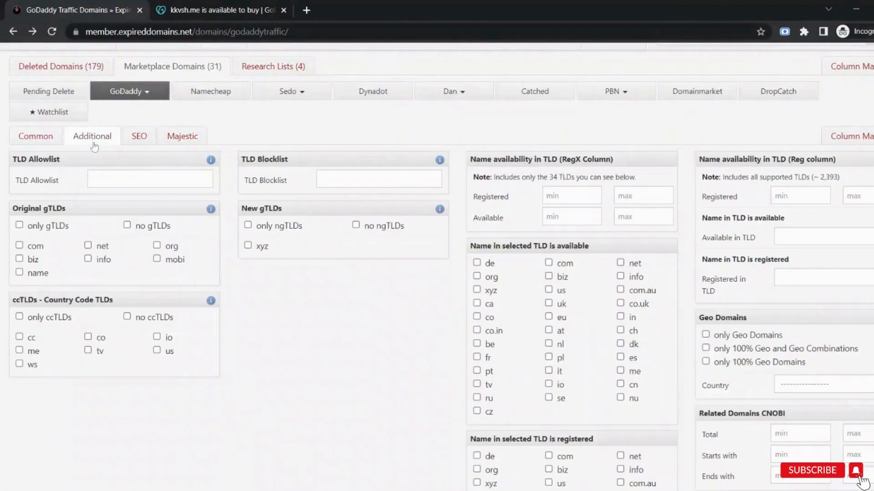
pyautogui.moveTo(95, 193)
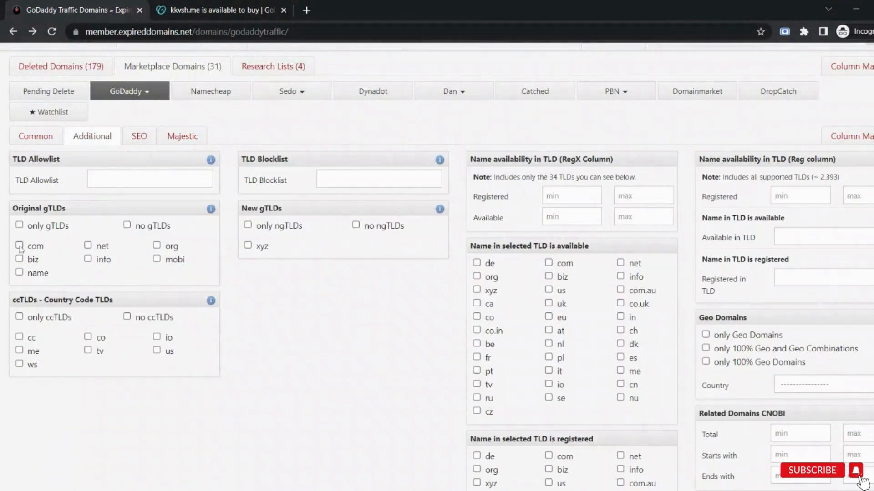
pyautogui.moveTo(123, 260)
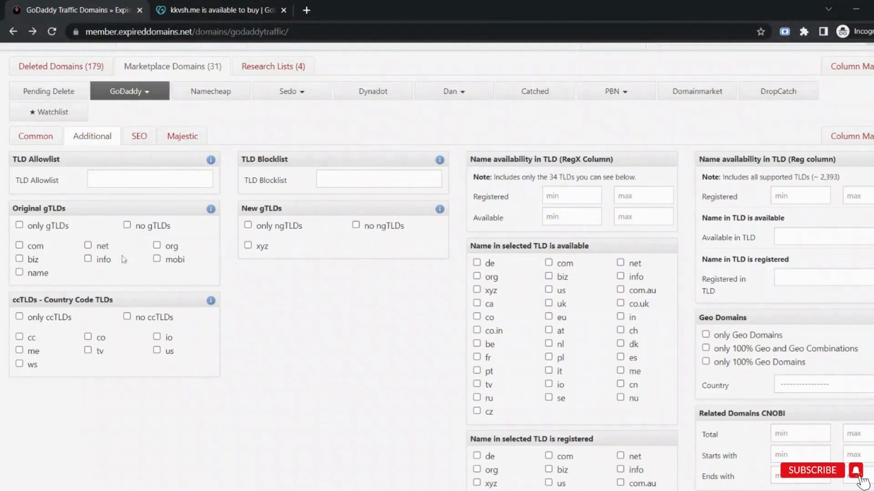
pyautogui.click(138, 135)
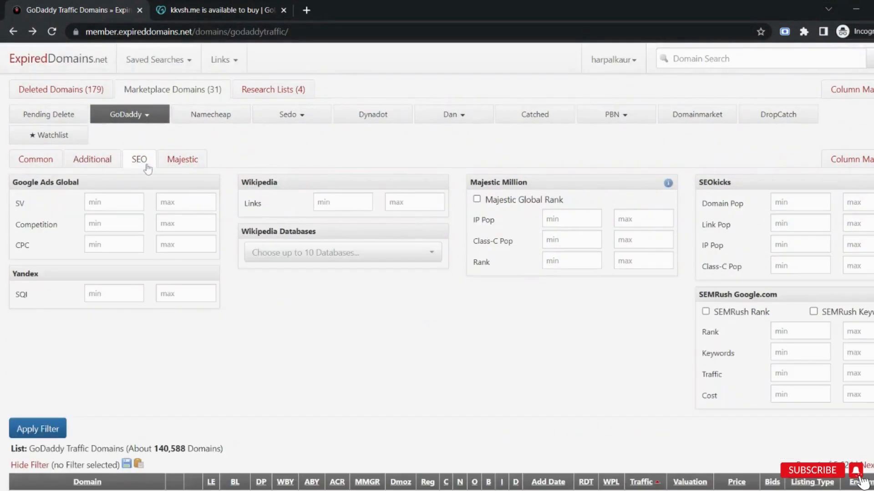
pyautogui.moveTo(571, 218)
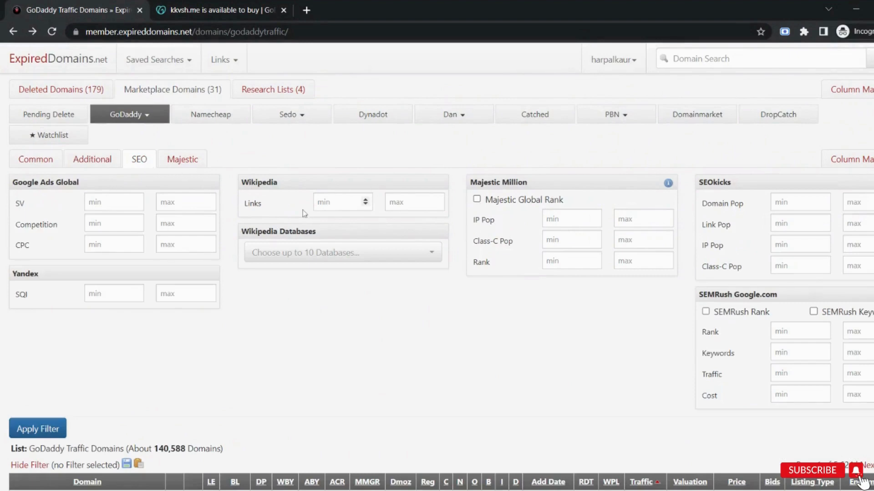
pyautogui.click(182, 159)
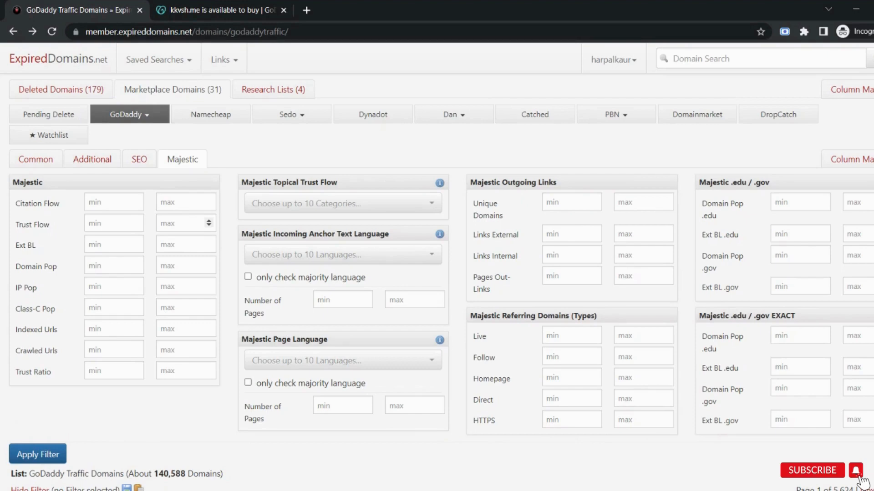
# Apply a Majestic Trust Ratio range of 0.2 to 0.5 to the traffic list
pyautogui.click(114, 370)
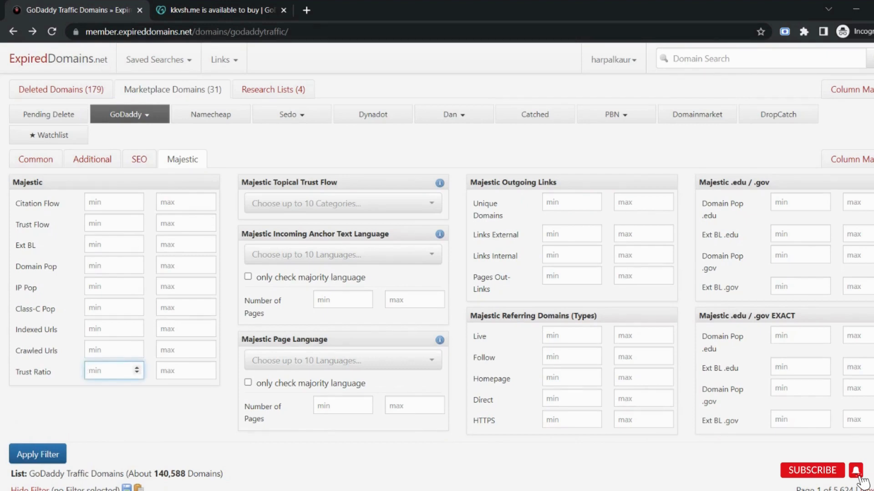
pyautogui.write('.2')
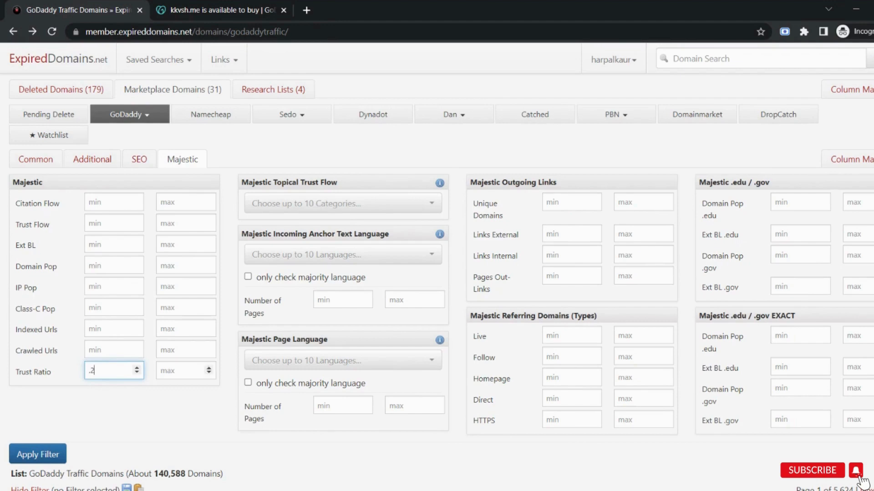
pyautogui.click(186, 371)
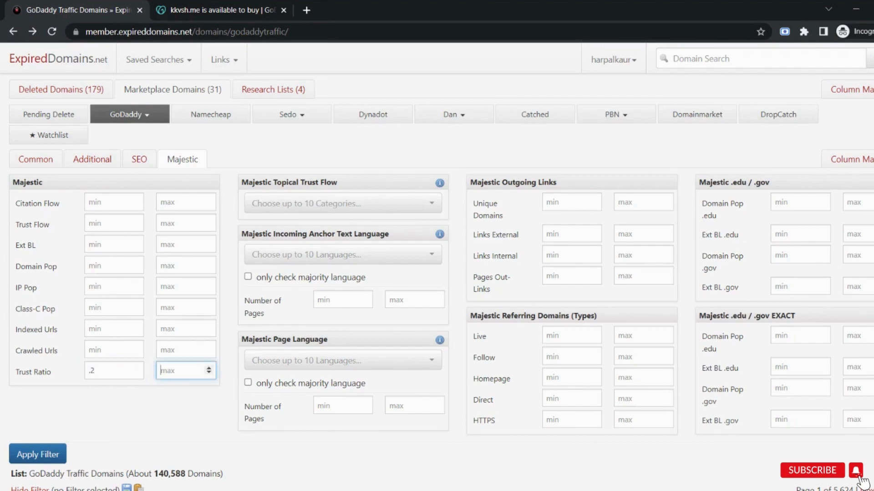
pyautogui.write('.5')
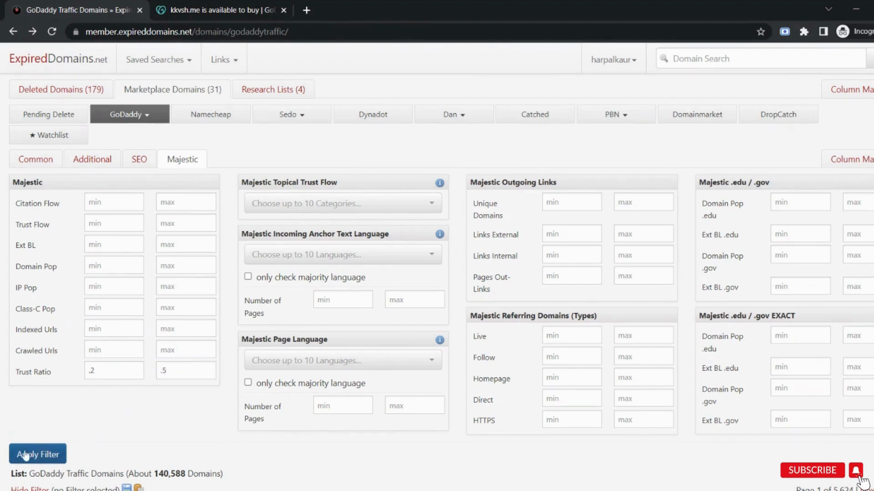
pyautogui.click(36, 454)
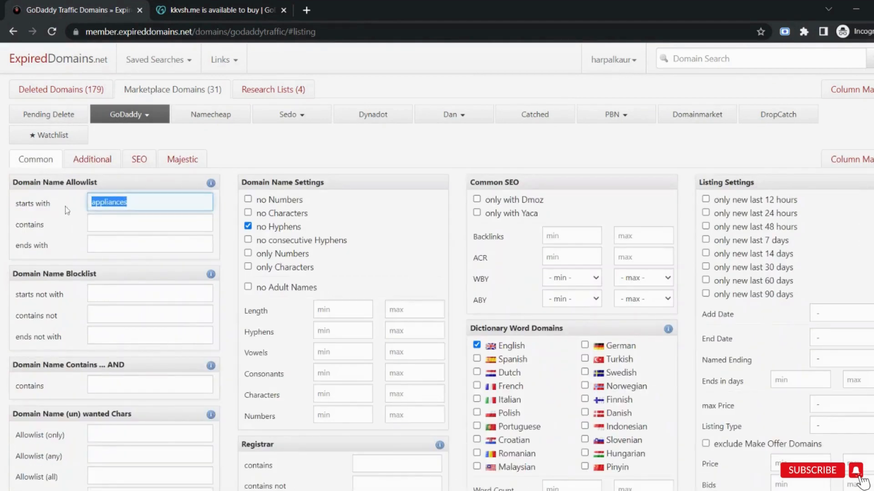
# Narrow the list further to names starting with 'aff', leaving about 23 domains
pyautogui.write('aff')
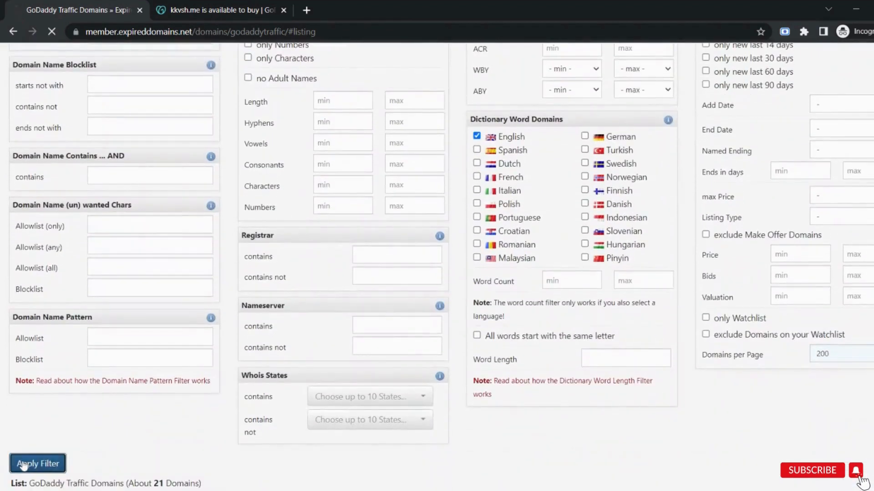
pyautogui.click(37, 463)
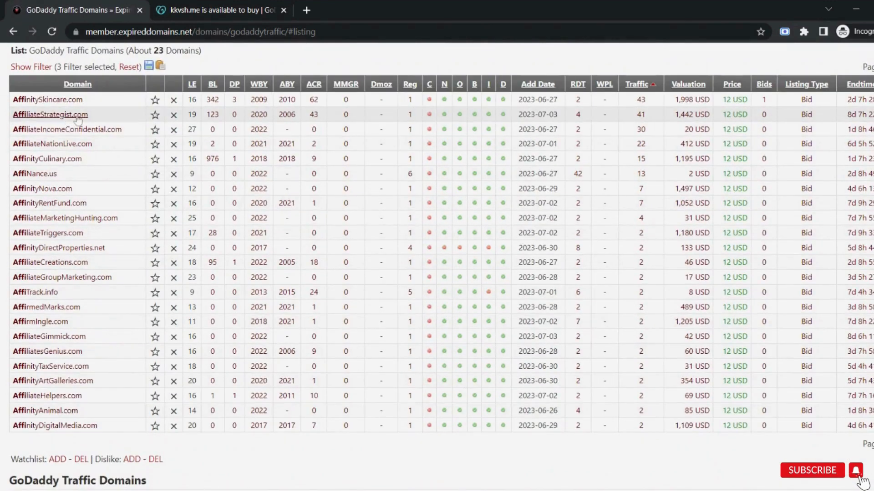
pyautogui.moveTo(656, 117)
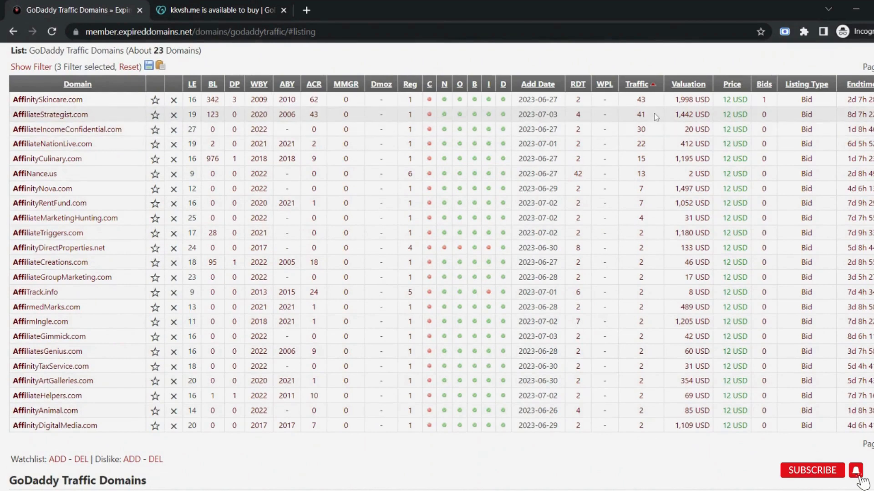
# Reset the name filter, copy BigFlix.com from the widened list and enter it in a new tab
pyautogui.doubleClick(640, 114)
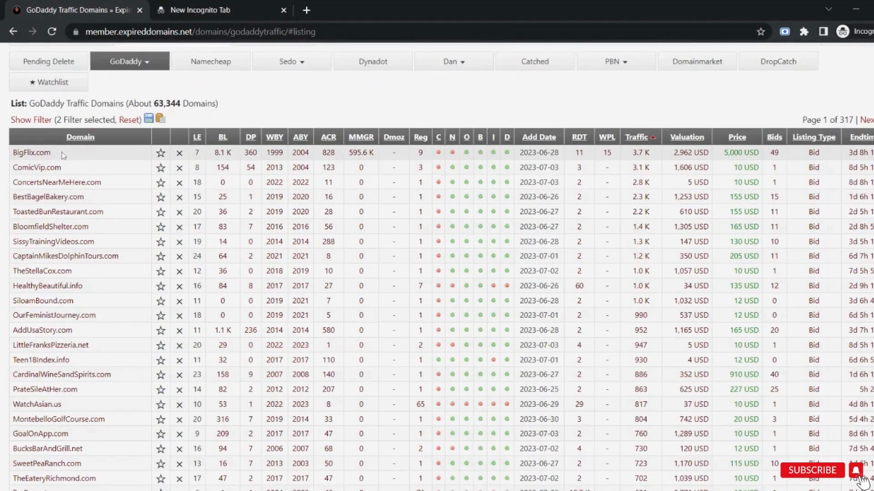
pyautogui.doubleClick(31, 152)
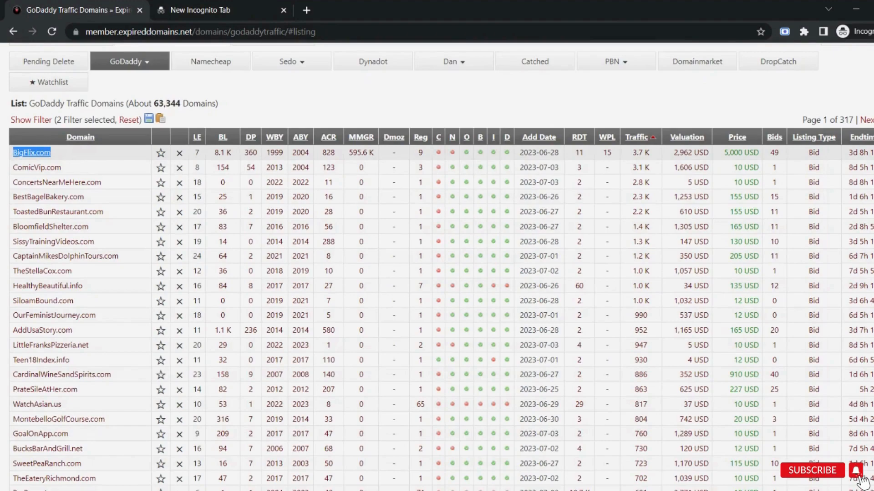
pyautogui.write('BigFlix.com')
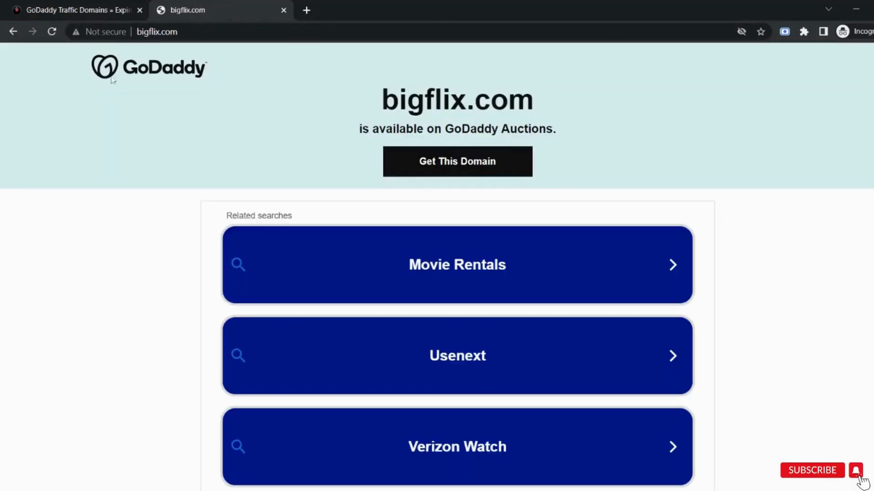
pyautogui.moveTo(452, 225)
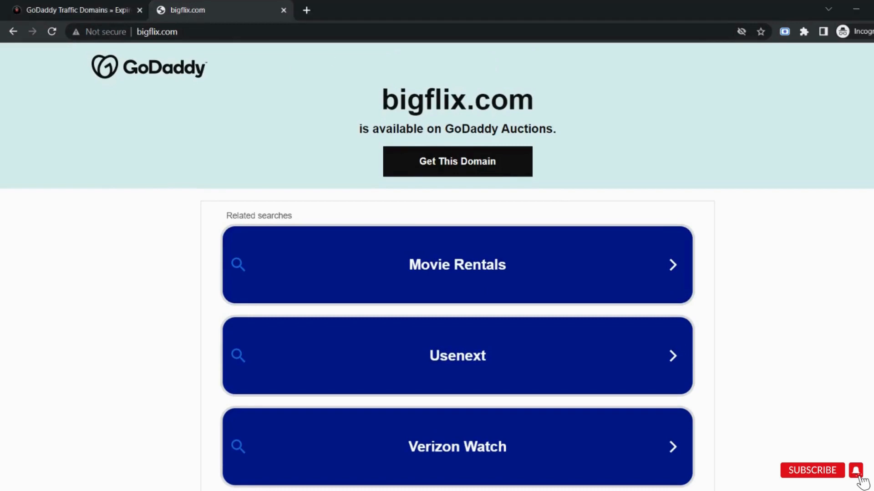
pyautogui.write('https://archive.org/')
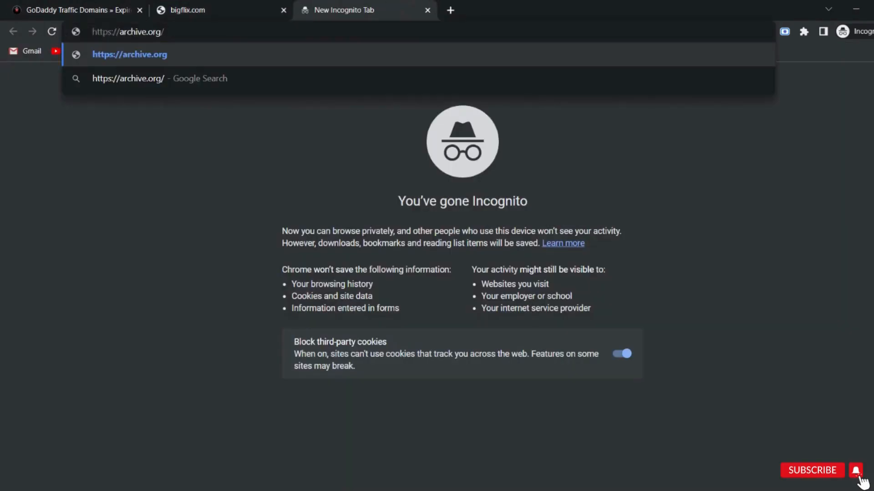
pyautogui.press('Enter')
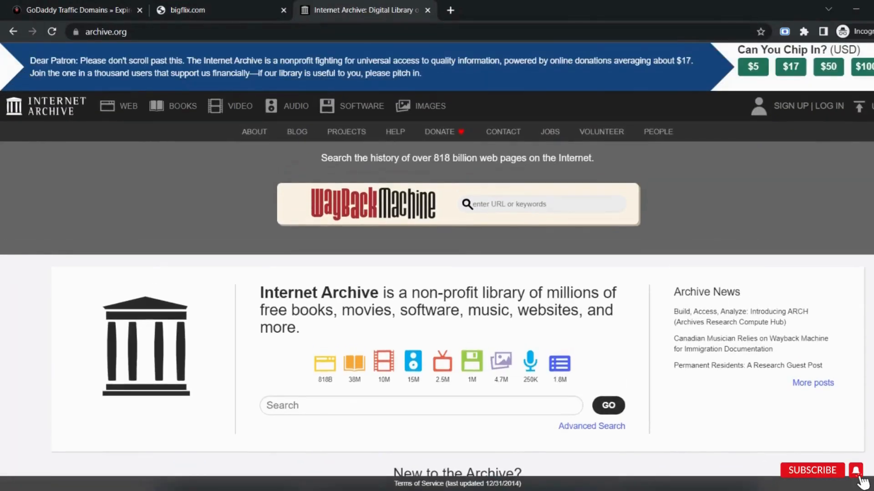
pyautogui.click(284, 10)
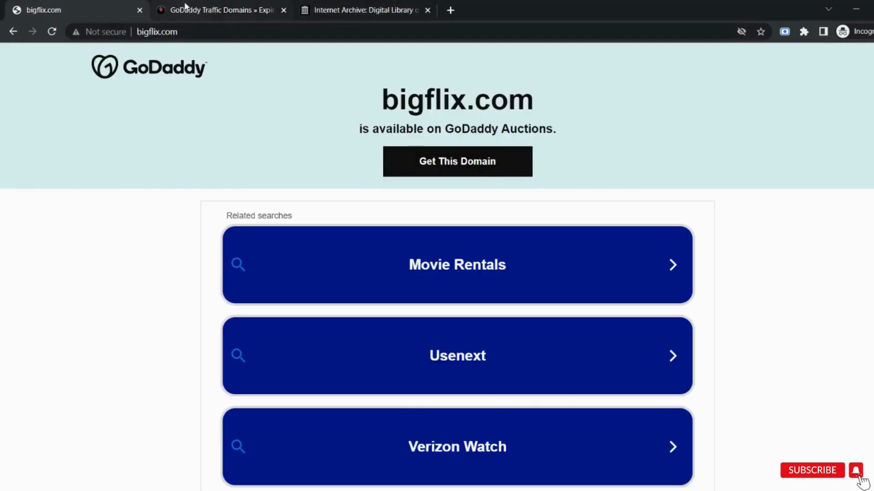
pyautogui.click(221, 10)
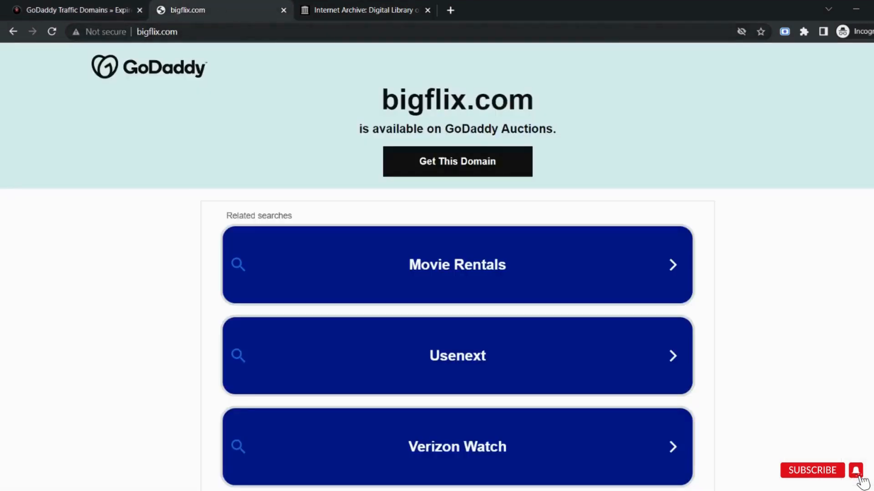
pyautogui.click(157, 32)
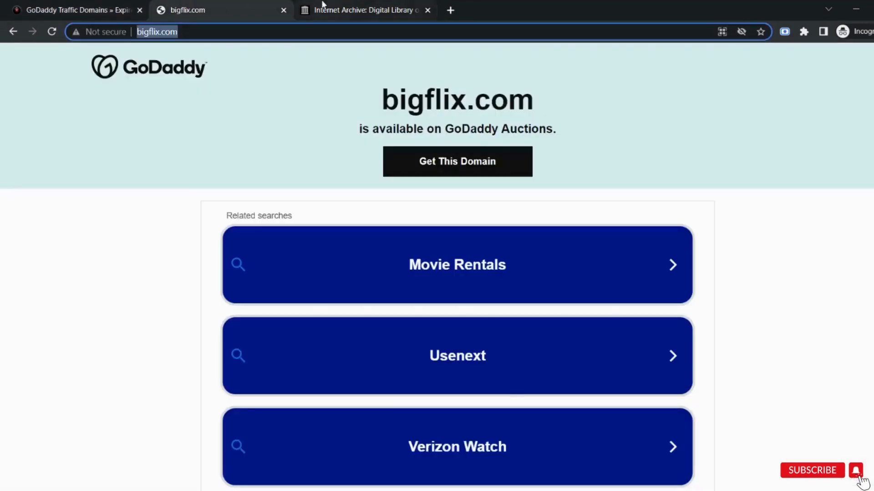
pyautogui.click(365, 10)
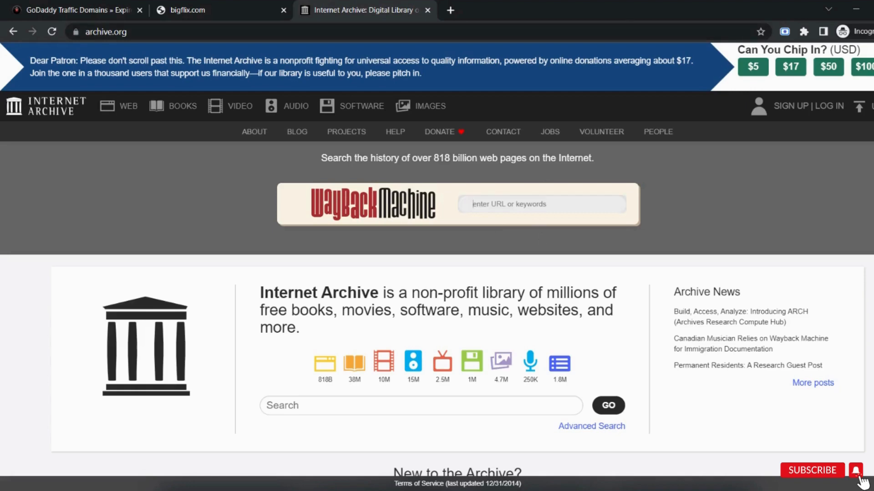
pyautogui.write('http://bigflix.com/')
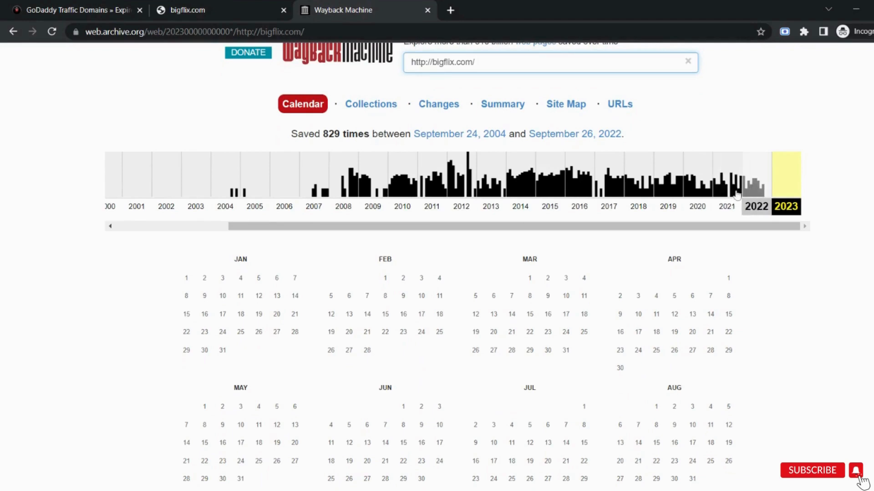
pyautogui.moveTo(762, 197)
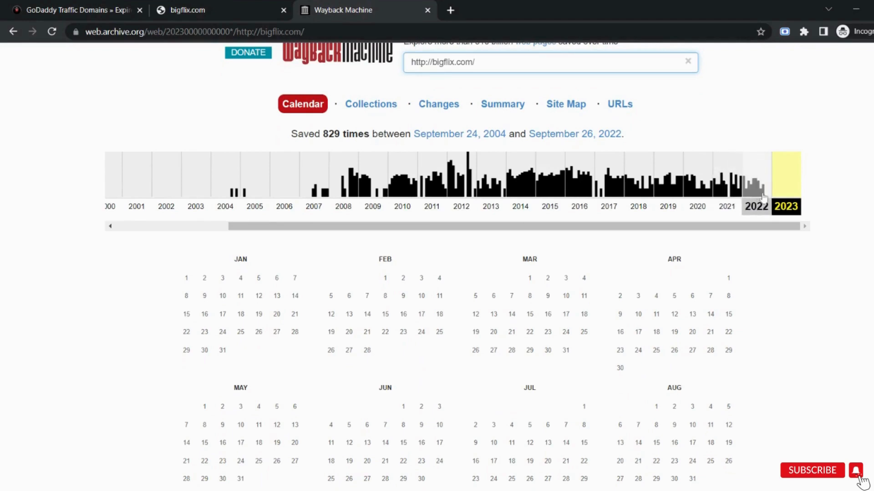
# Open the June 11, 2022 BigFlix snapshot from the 2022 capture calendar and review it
pyautogui.click(756, 184)
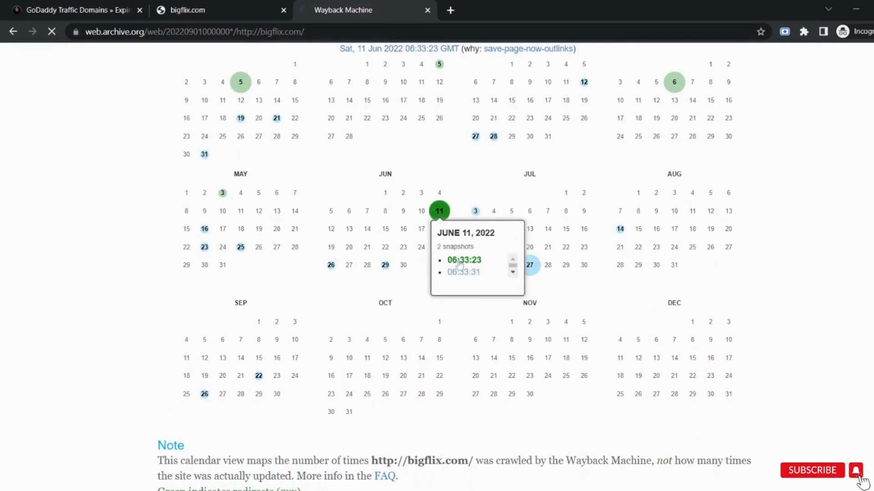
pyautogui.click(463, 260)
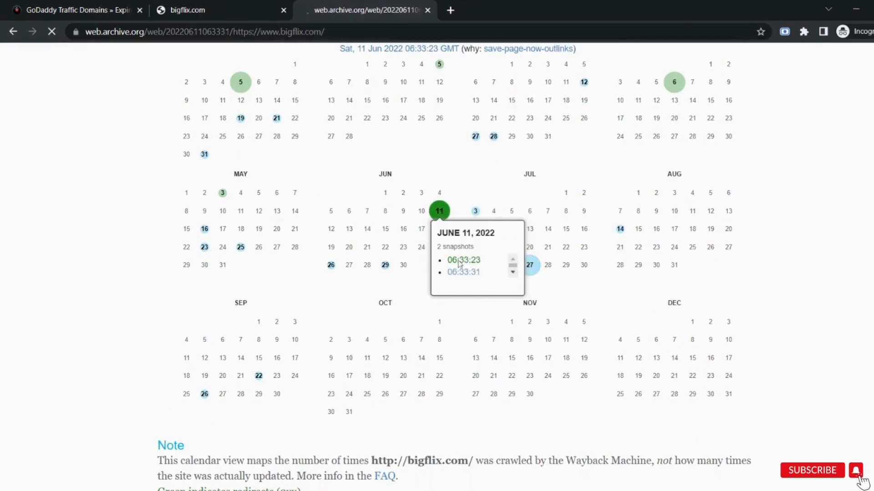
pyautogui.click(464, 260)
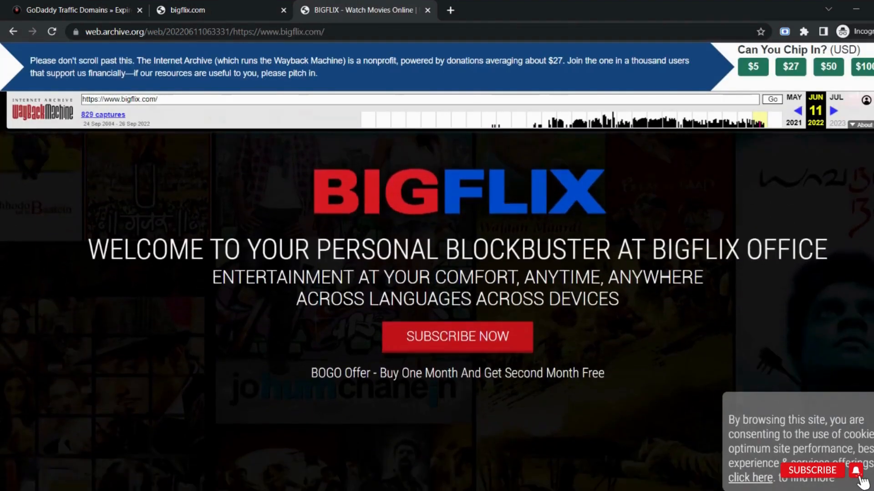
pyautogui.scroll(-3)
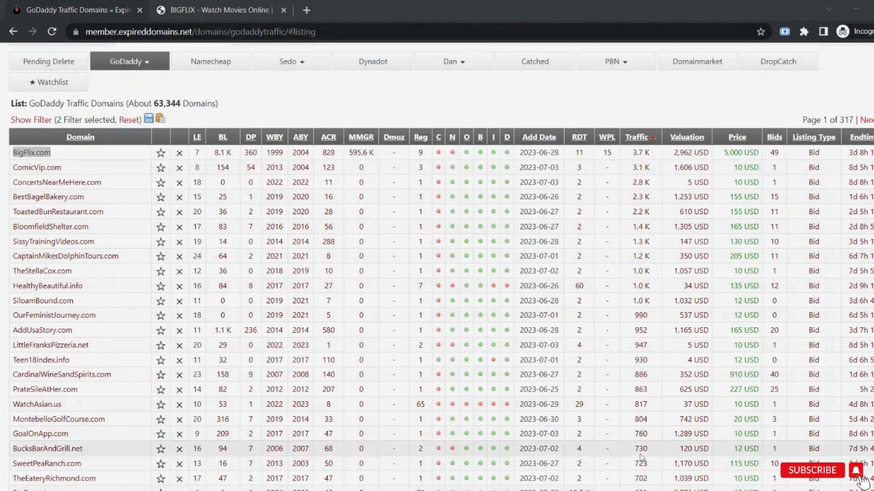
# Search Google for 'da pa checker' and open the websiteseochecker.com DA PA Checker result
pyautogui.scroll(-3)
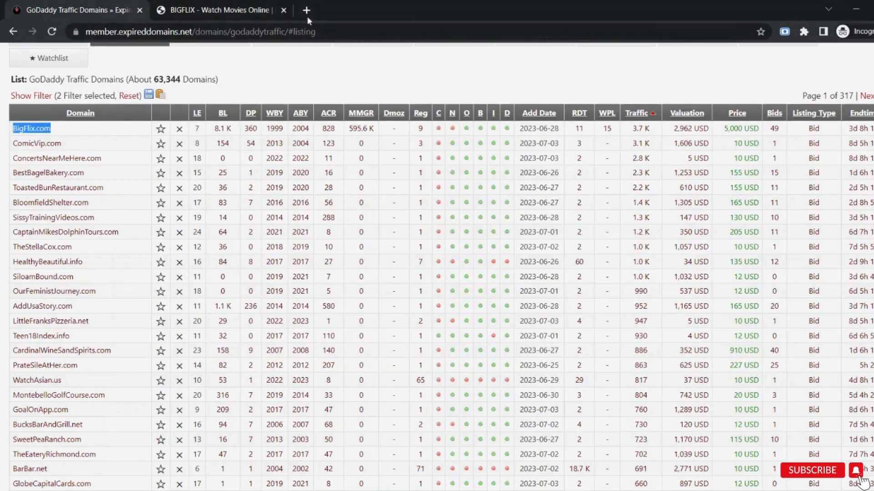
pyautogui.write('da pa checker')
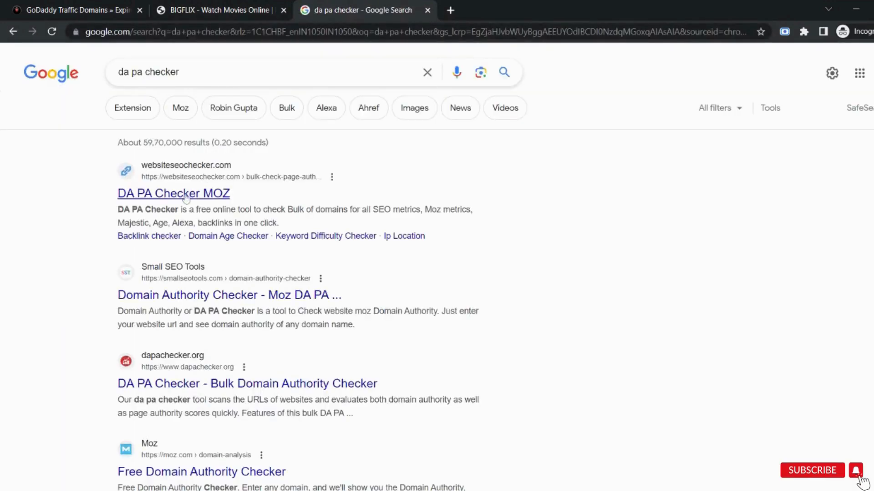
pyautogui.click(173, 193)
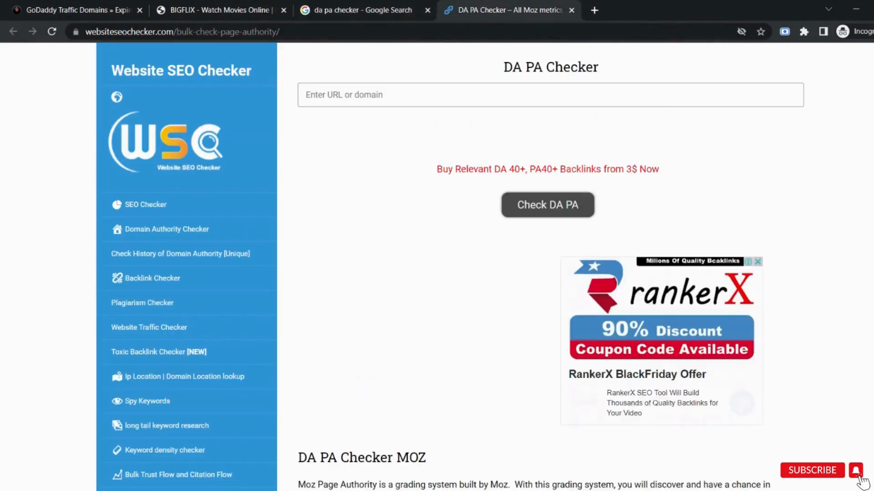
# Check BigFlix.com in the DA PA Checker, reading DA 43, PA 45 and age 24Y, 31D
pyautogui.write('BigFlix.com')
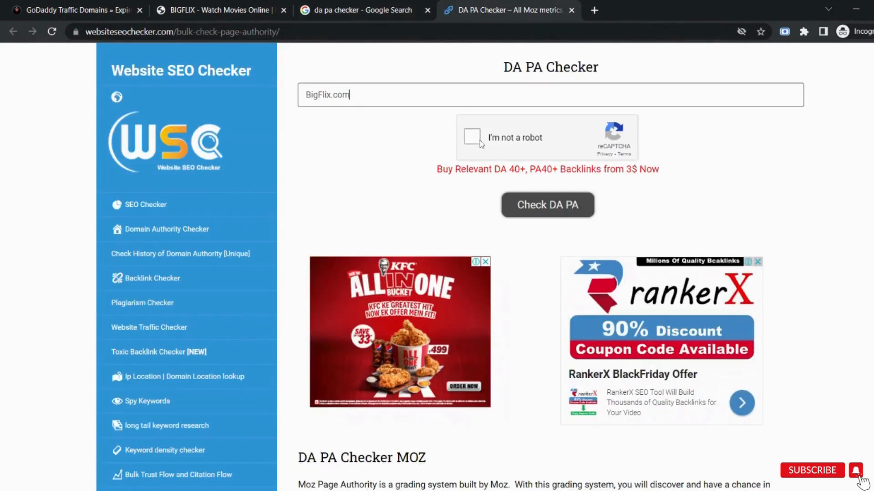
pyautogui.click(472, 138)
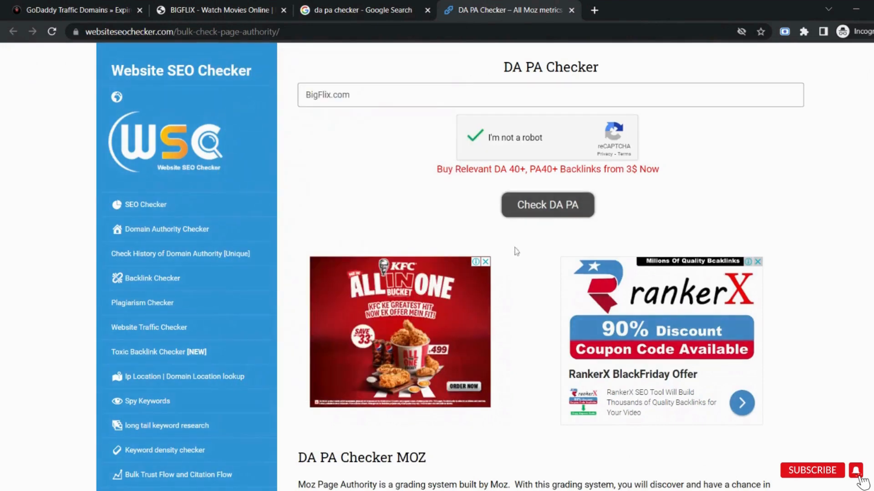
pyautogui.click(547, 204)
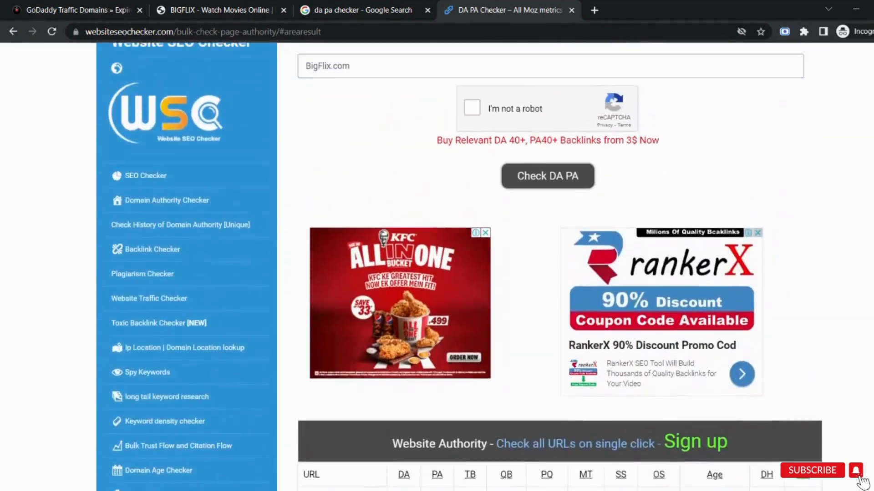
pyautogui.scroll(-3)
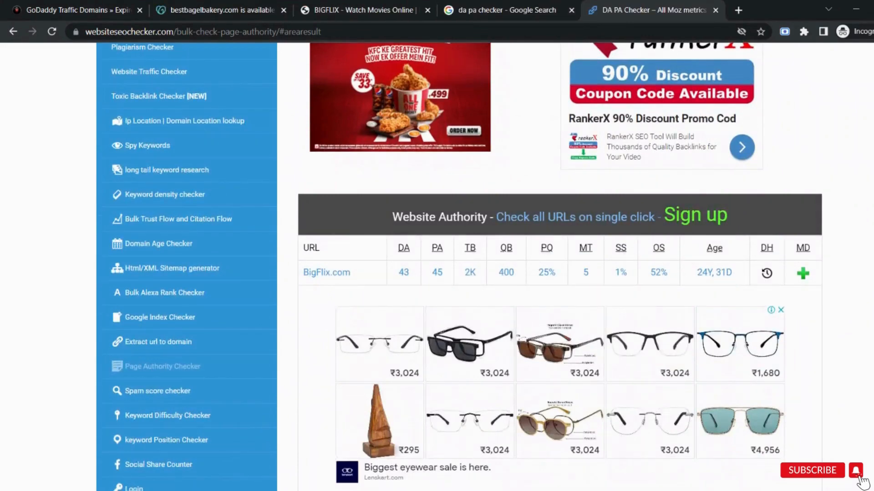
pyautogui.doubleClick(714, 247)
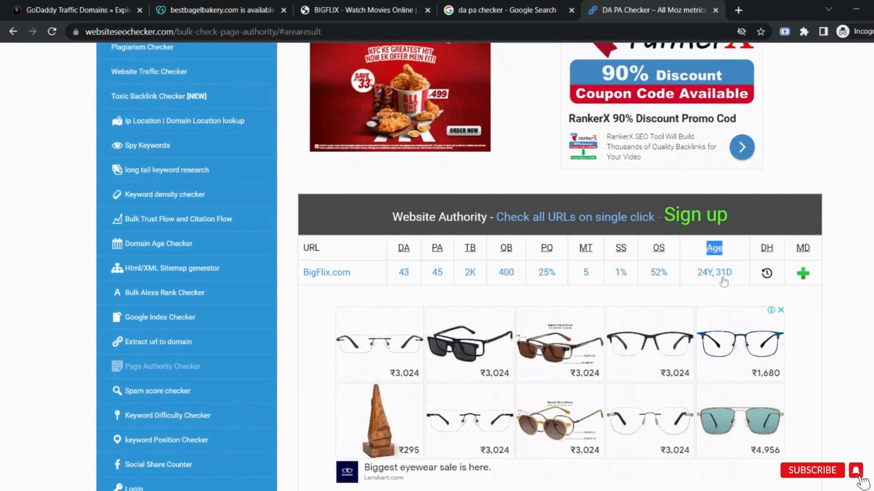
pyautogui.moveTo(708, 284)
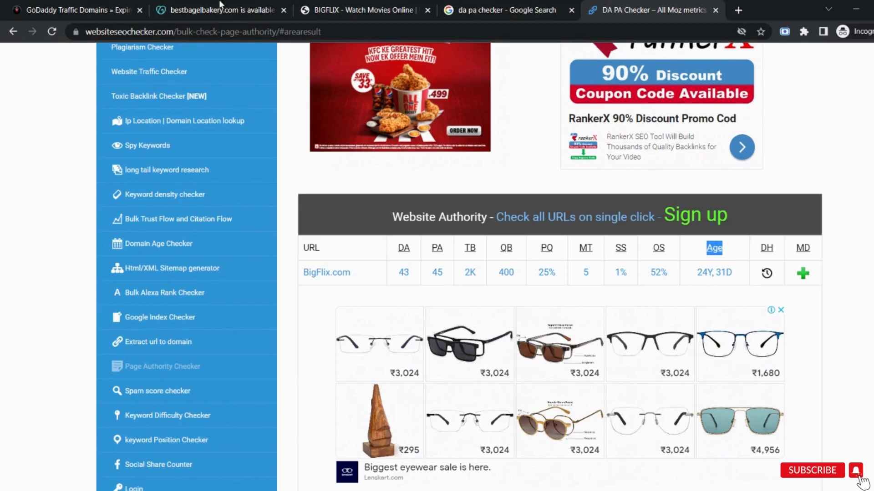
pyautogui.click(73, 10)
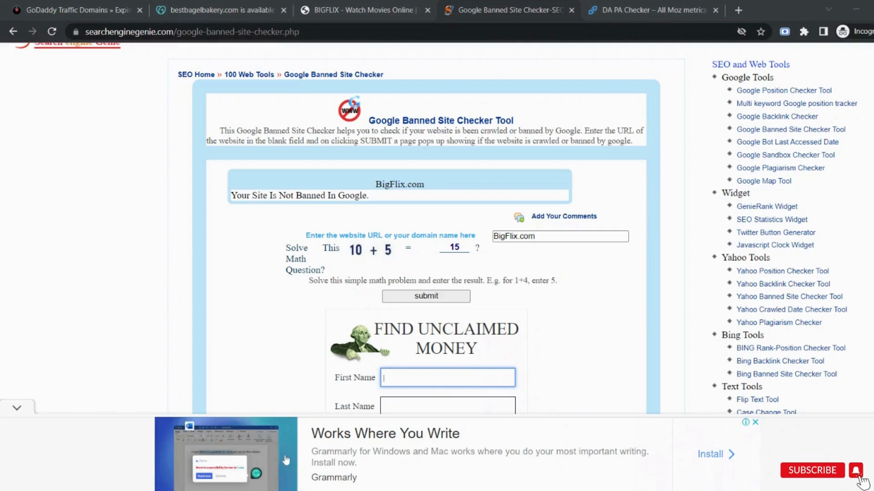
pyautogui.moveTo(285, 460)
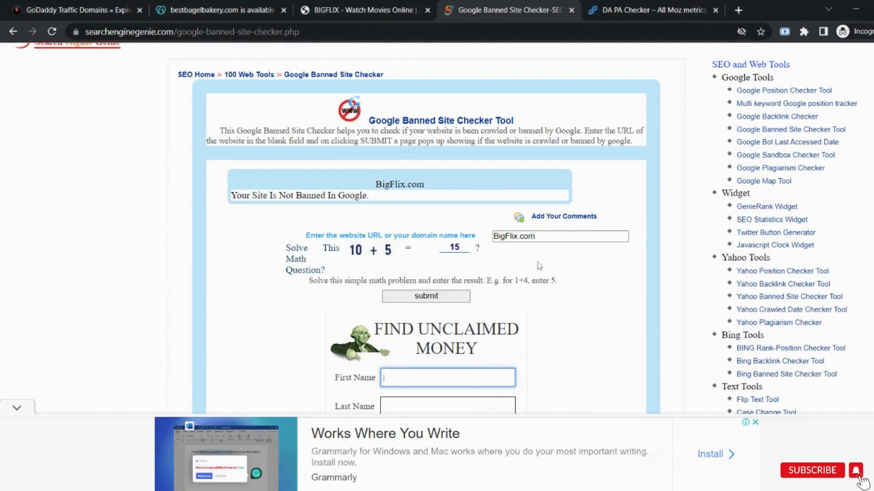
# Submit BigFlix.com to the Google Banned Site Checker and read the not-banned result
pyautogui.click(426, 296)
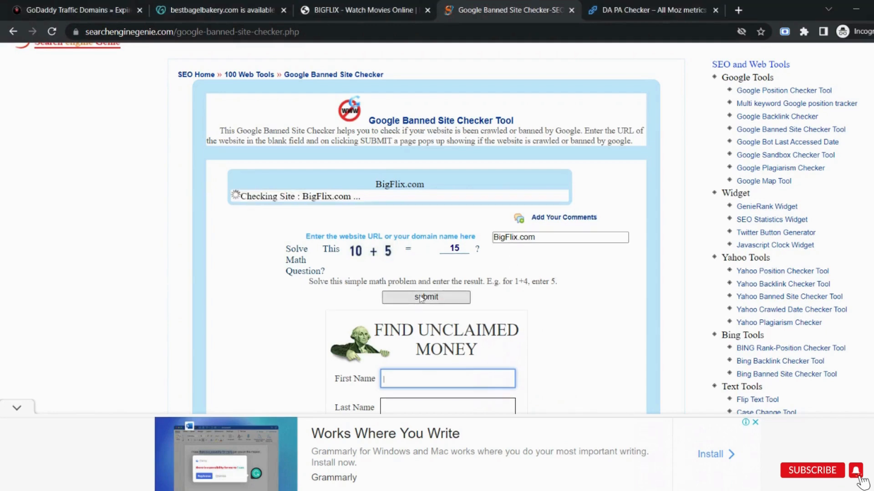
pyautogui.click(426, 296)
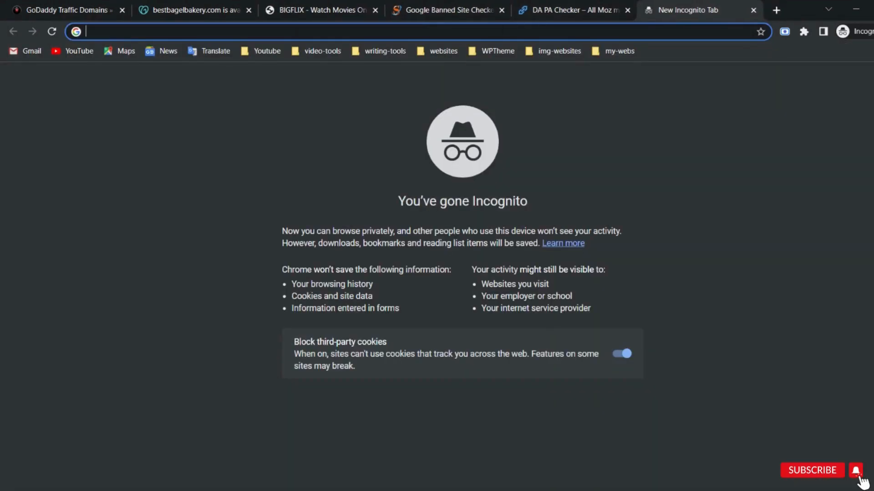
# Go to bizadda360.com/google-adsense-ban-checker, glancing at the GoDaddy list and archived page
pyautogui.write('bizadda360.com/google-adsense-ban-checker')
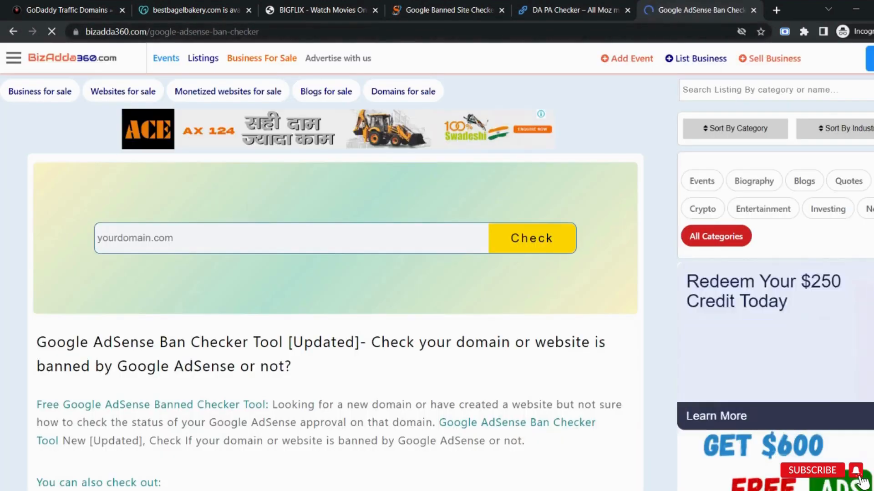
pyautogui.click(61, 10)
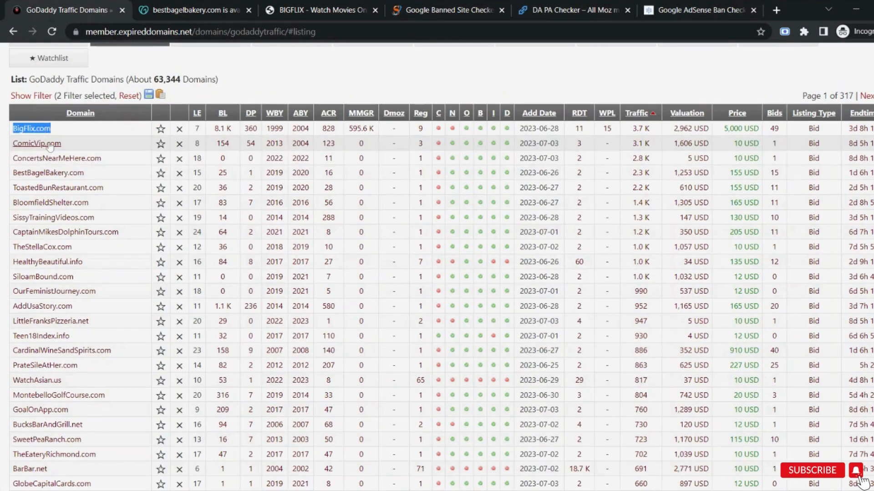
pyautogui.click(320, 10)
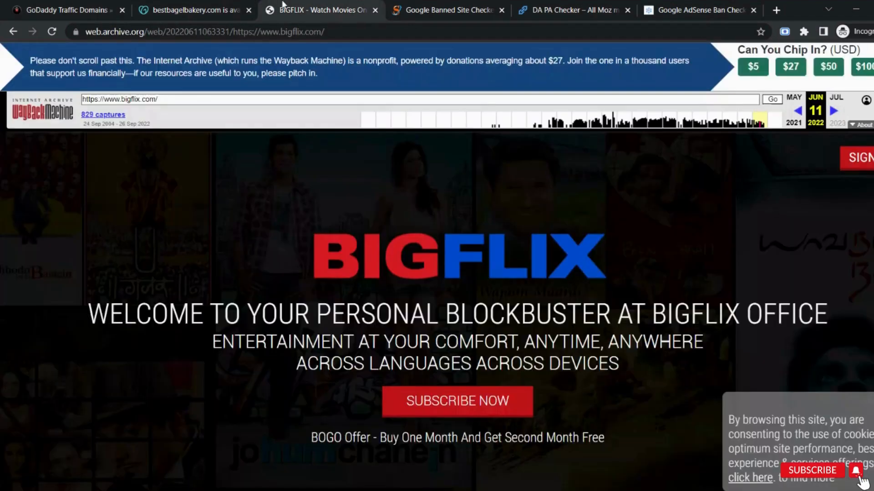
pyautogui.click(699, 10)
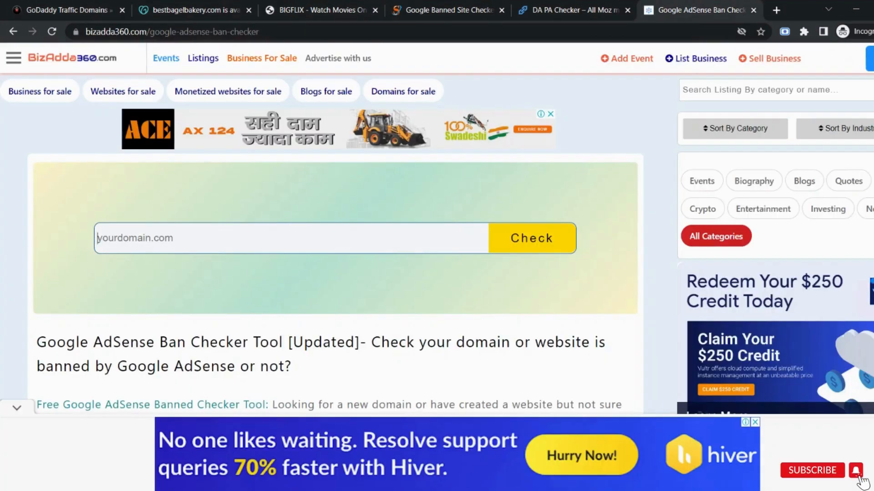
# Run the AdSense ban check for BigFlix.com and highlight the not-banned result
pyautogui.write('BigFlix.com')
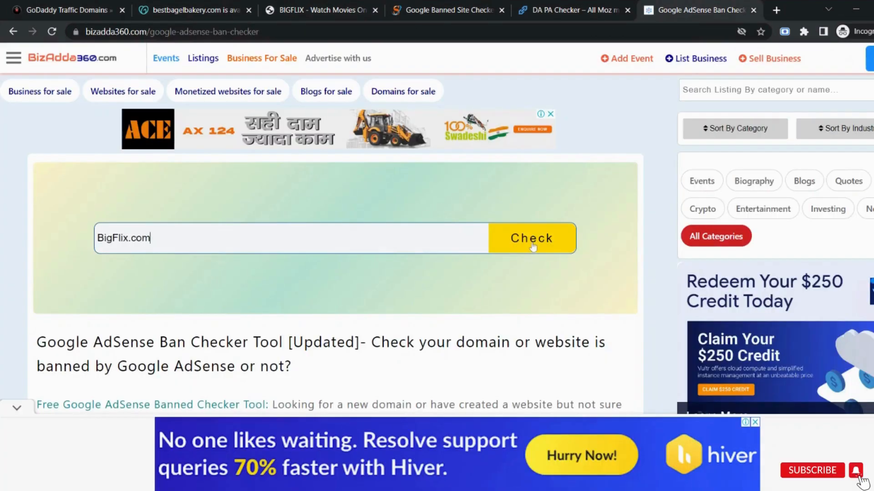
pyautogui.click(531, 237)
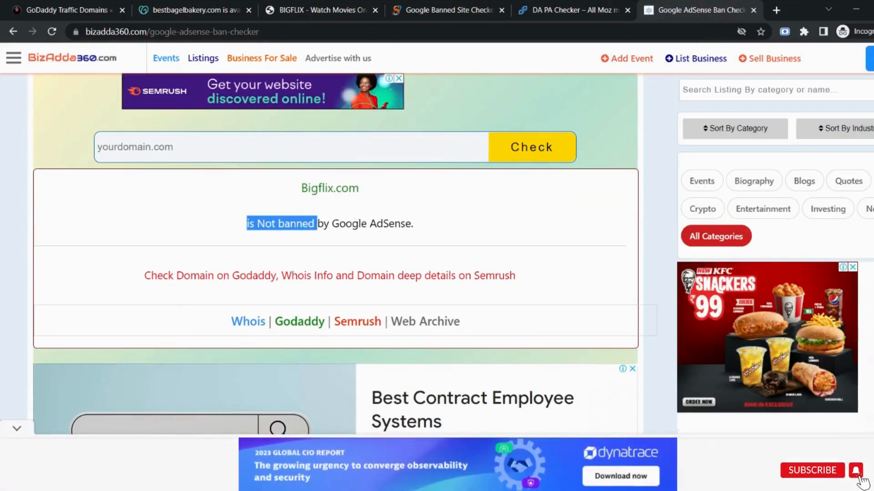
pyautogui.moveTo(245, 224); pyautogui.dragTo(413, 224)
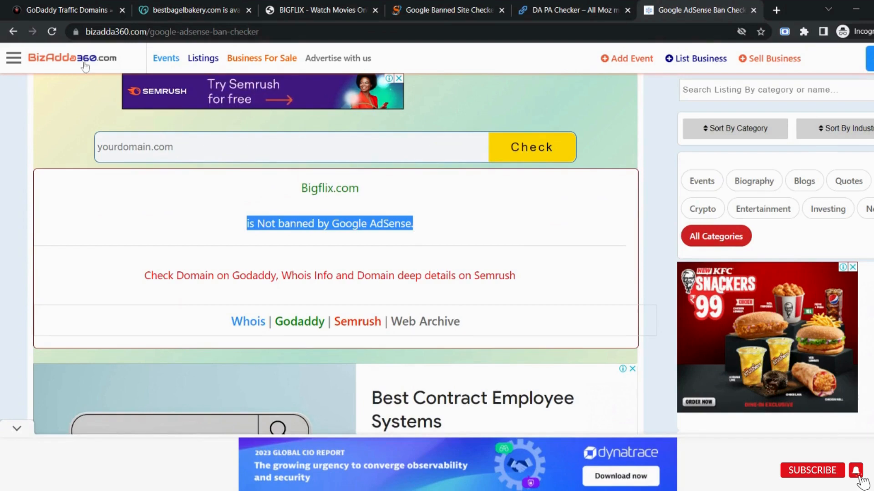
pyautogui.moveTo(340, 248)
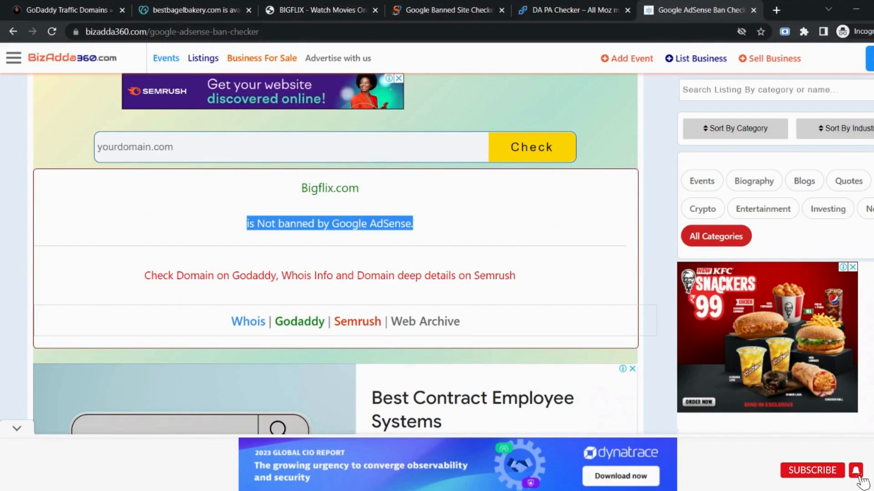
# Run the Ahrefs Backlink Checker for BigFlix.com, passing the Cloudflare verification
pyautogui.click(59, 10)
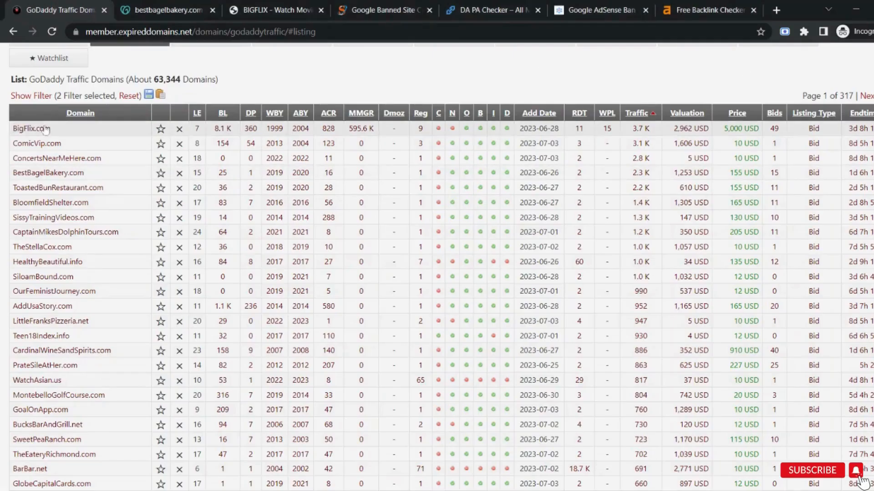
pyautogui.click(708, 10)
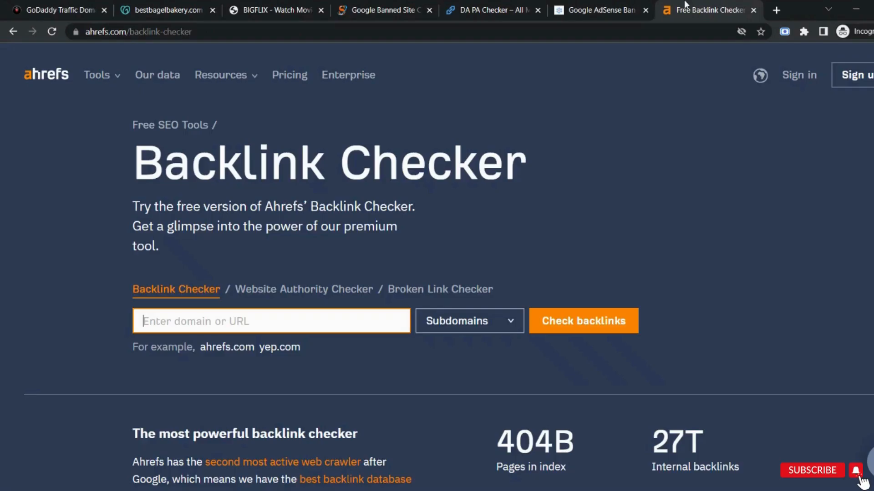
pyautogui.moveTo(109, 68)
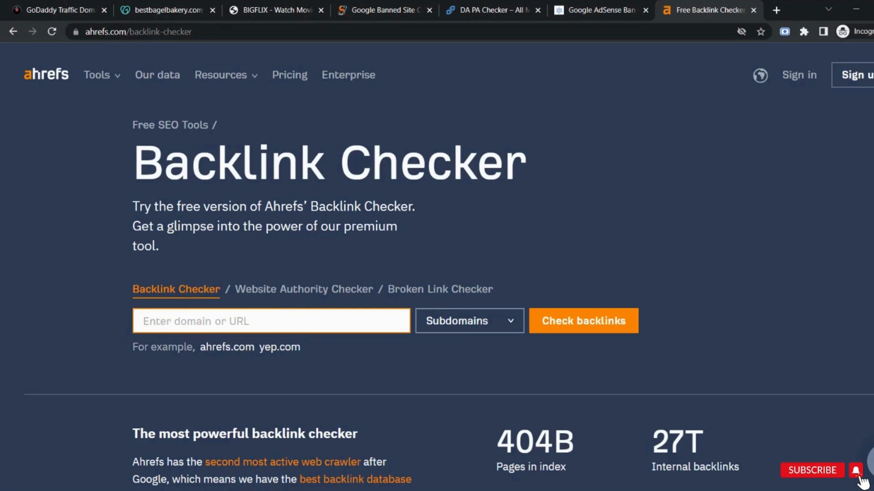
pyautogui.write('BigFlix.com')
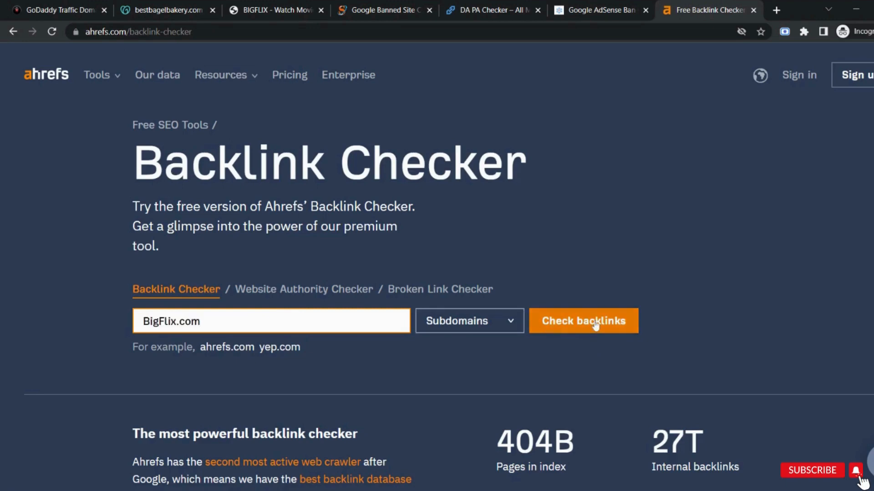
pyautogui.click(583, 320)
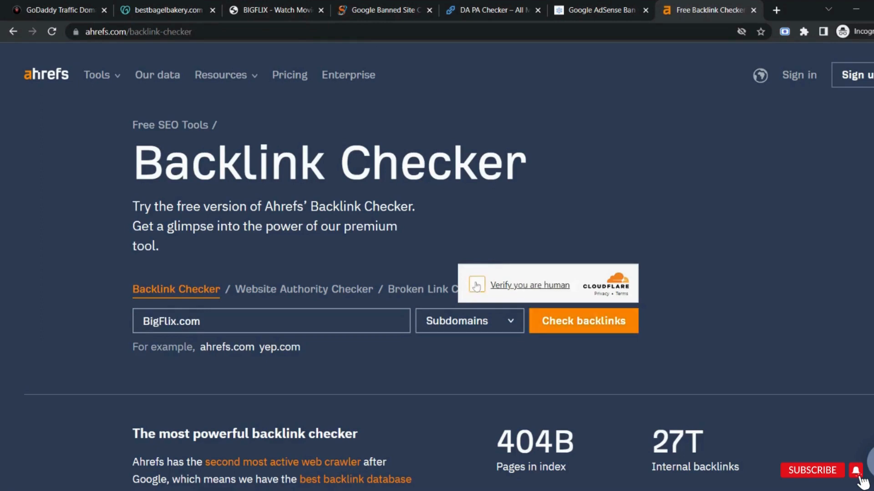
pyautogui.click(581, 320)
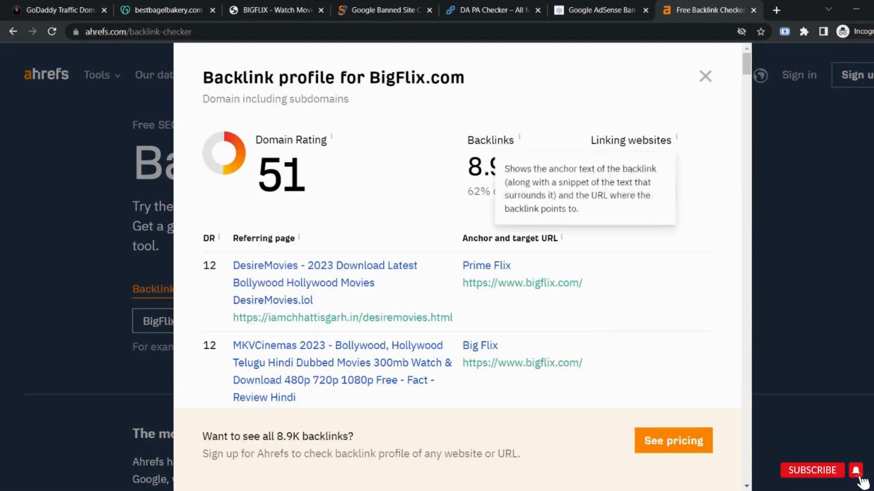
# Note Domain Rating 51, 8.9K backlinks and 965 linking sites, comparing with the GoDaddy list
pyautogui.doubleClick(492, 166)
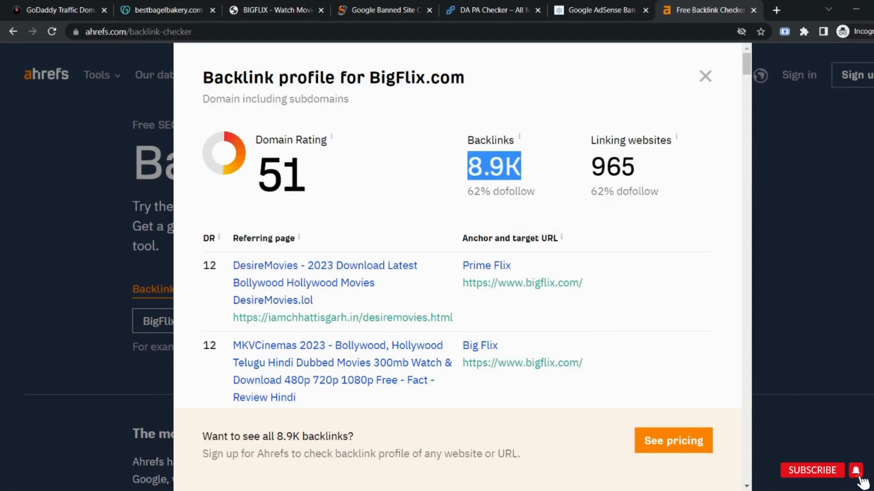
pyautogui.click(59, 10)
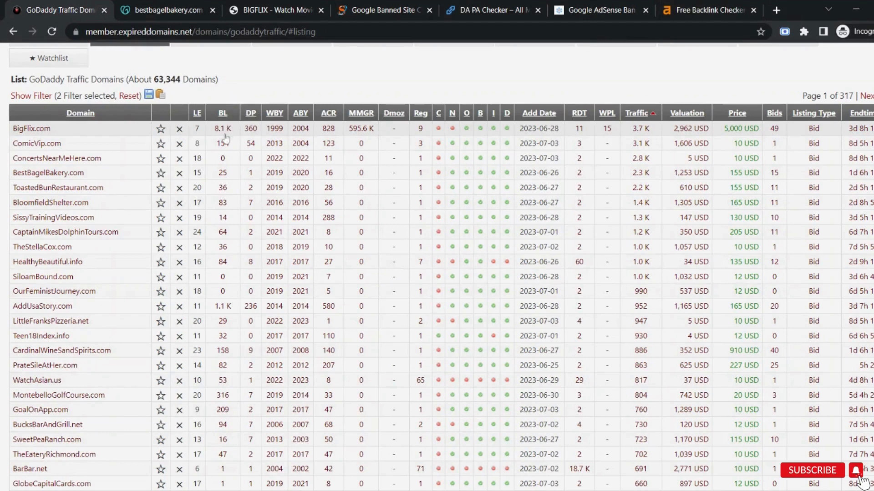
pyautogui.click(708, 10)
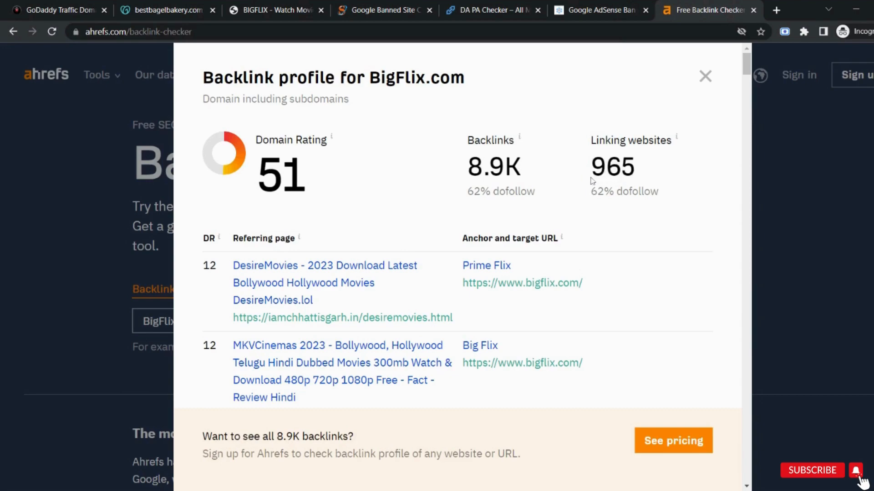
pyautogui.moveTo(519, 136)
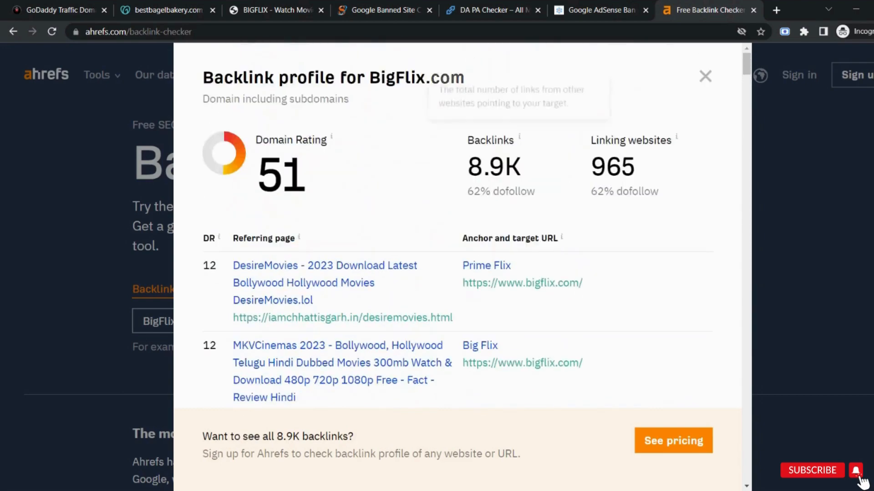
pyautogui.click(56, 10)
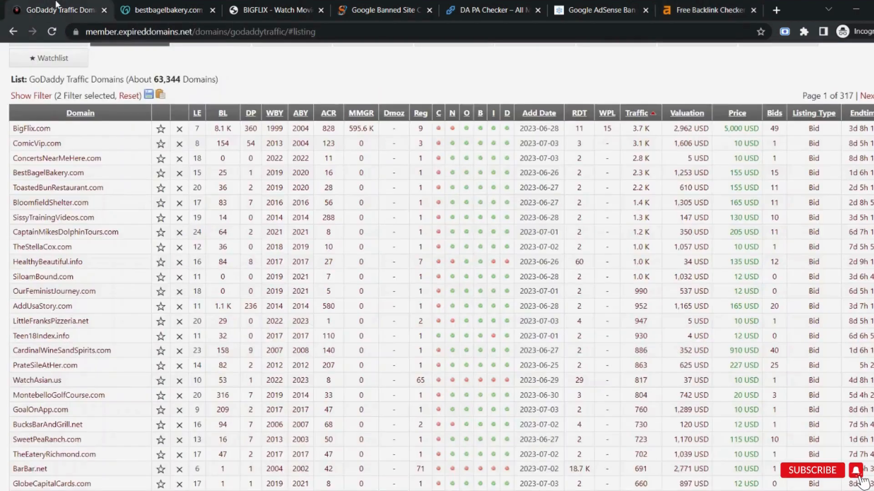